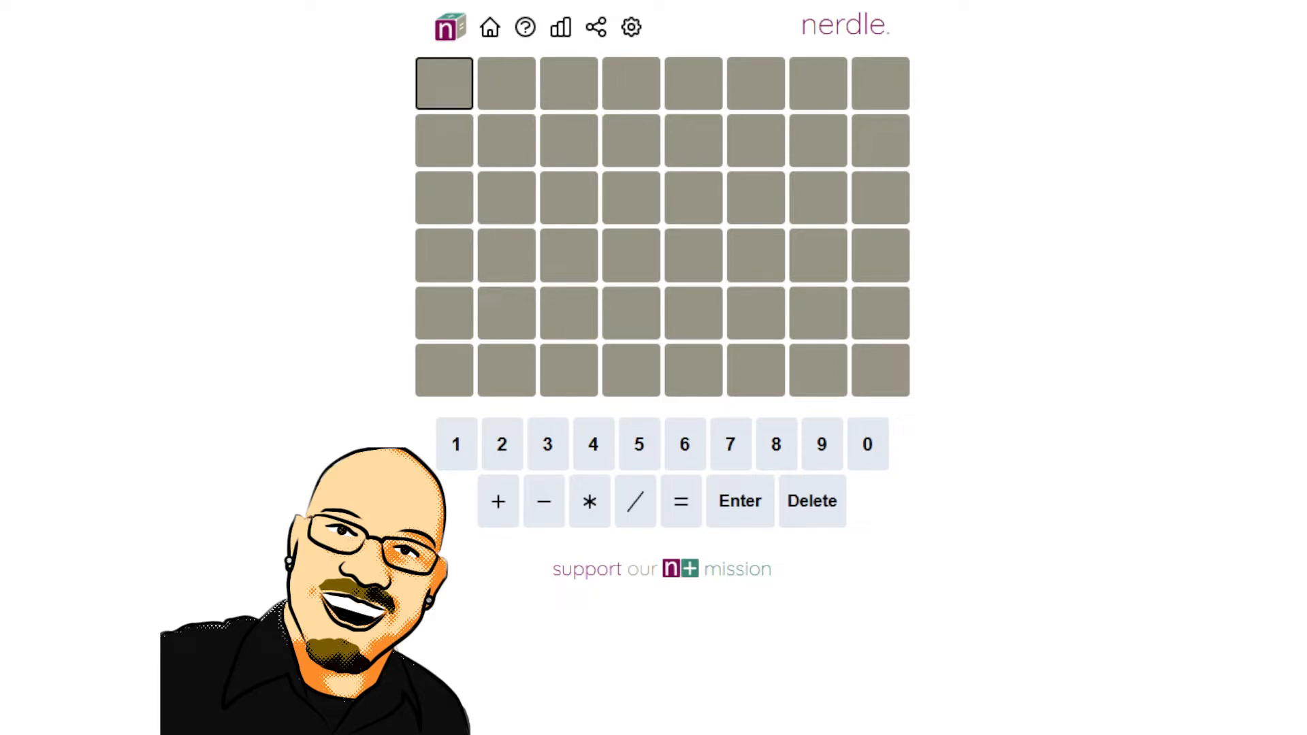
{"action": "mouse_move", "coordinate": [933, 377]}
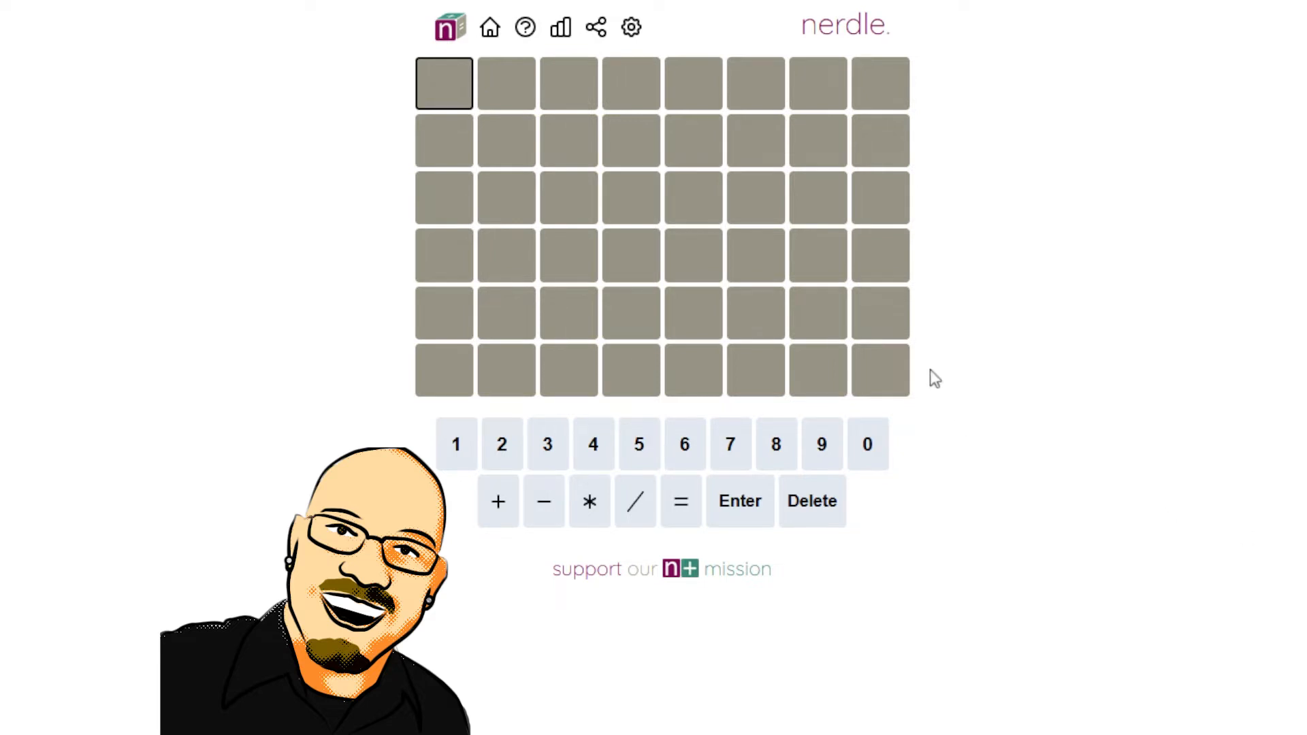
{"action": "mouse_move", "coordinate": [935, 377]}
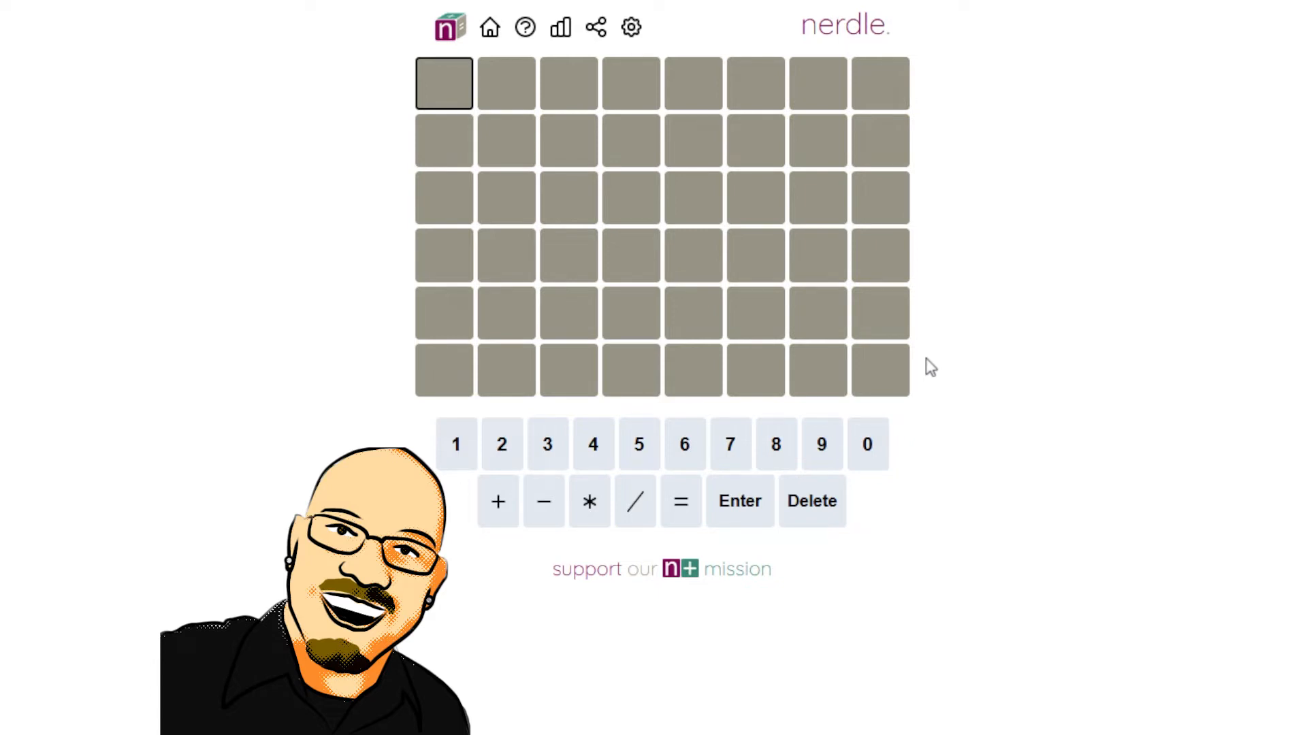
{"action": "mouse_move", "coordinate": [951, 329]}
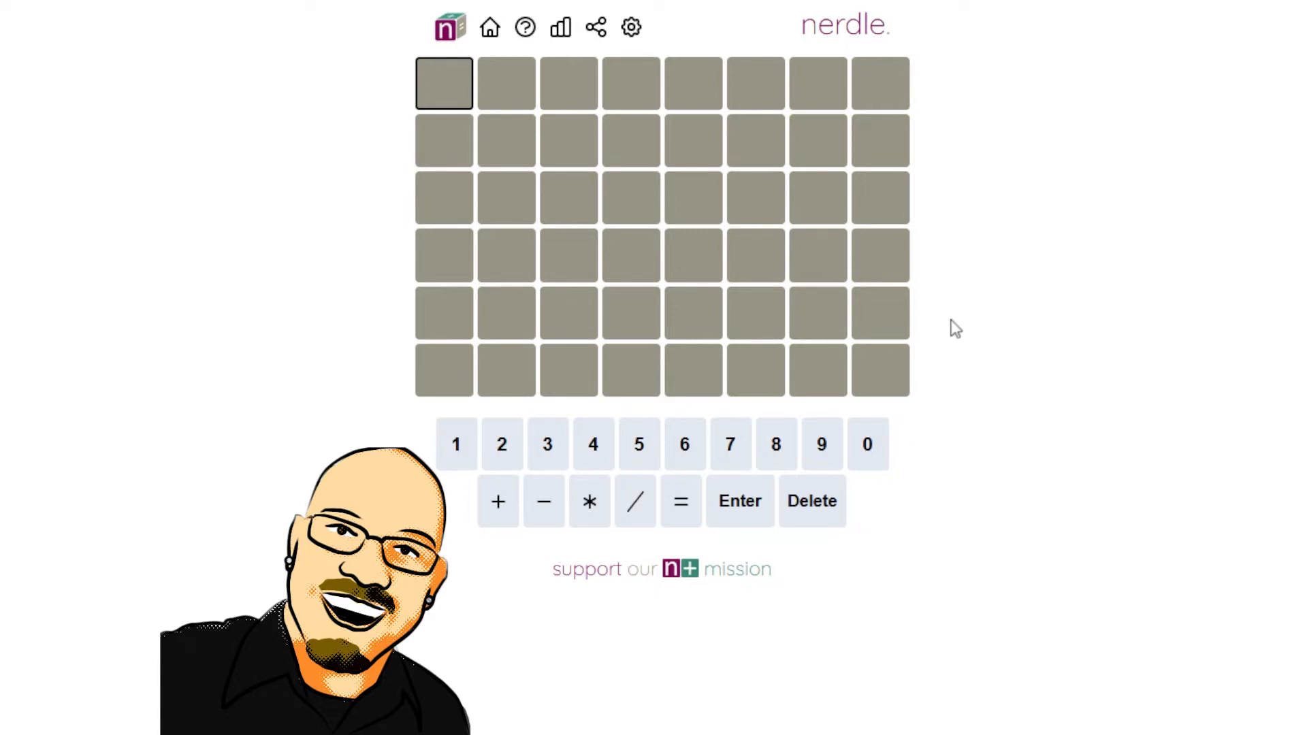
Enter 3*4+0=12 as the first guess and submit it for scoring.
{"action": "left_click", "coordinate": [546, 444]}
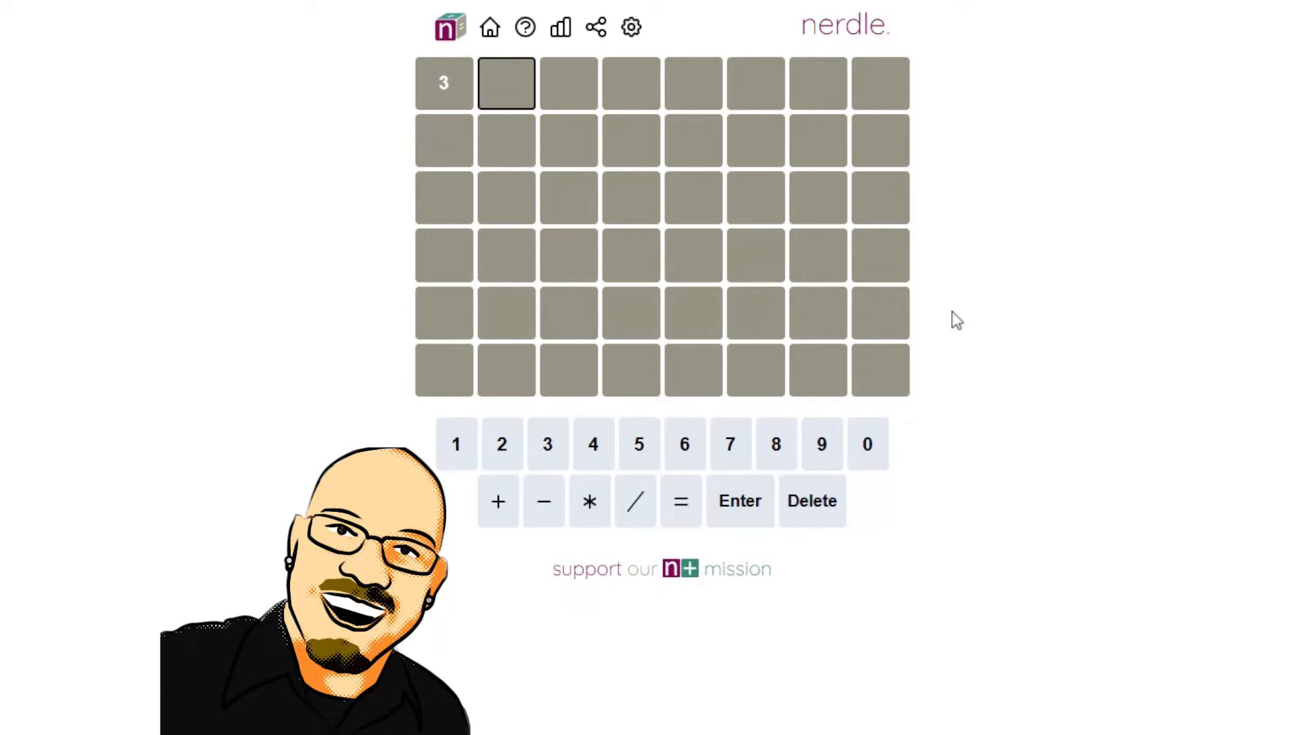
{"action": "left_click", "coordinate": [497, 502]}
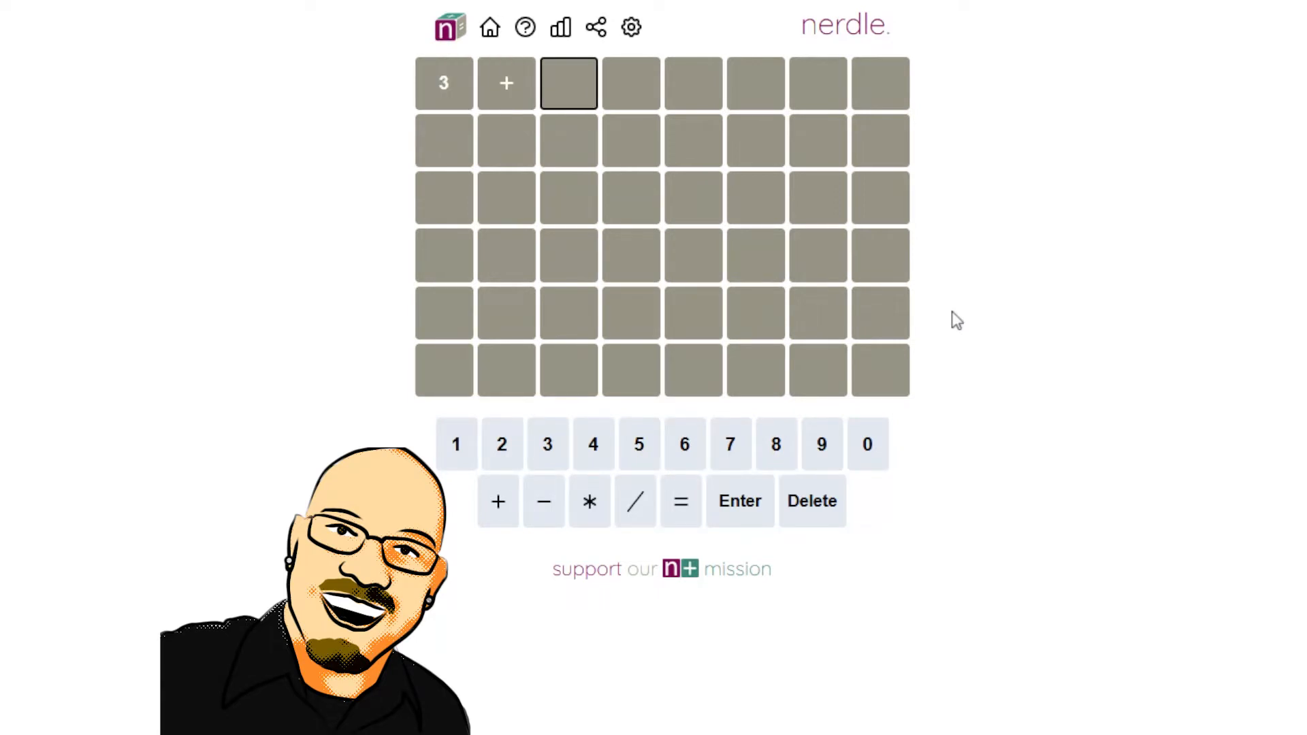
{"action": "left_click", "coordinate": [813, 502]}
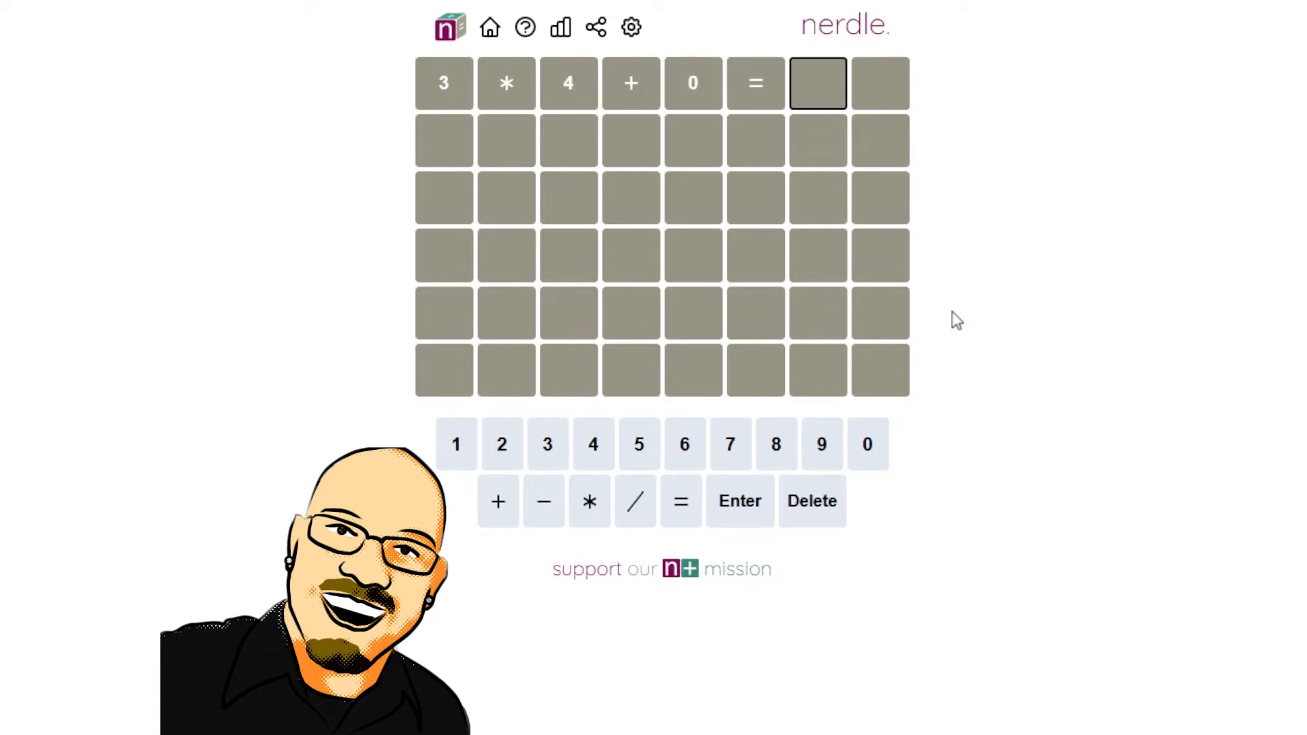
{"action": "left_click", "coordinate": [739, 501]}
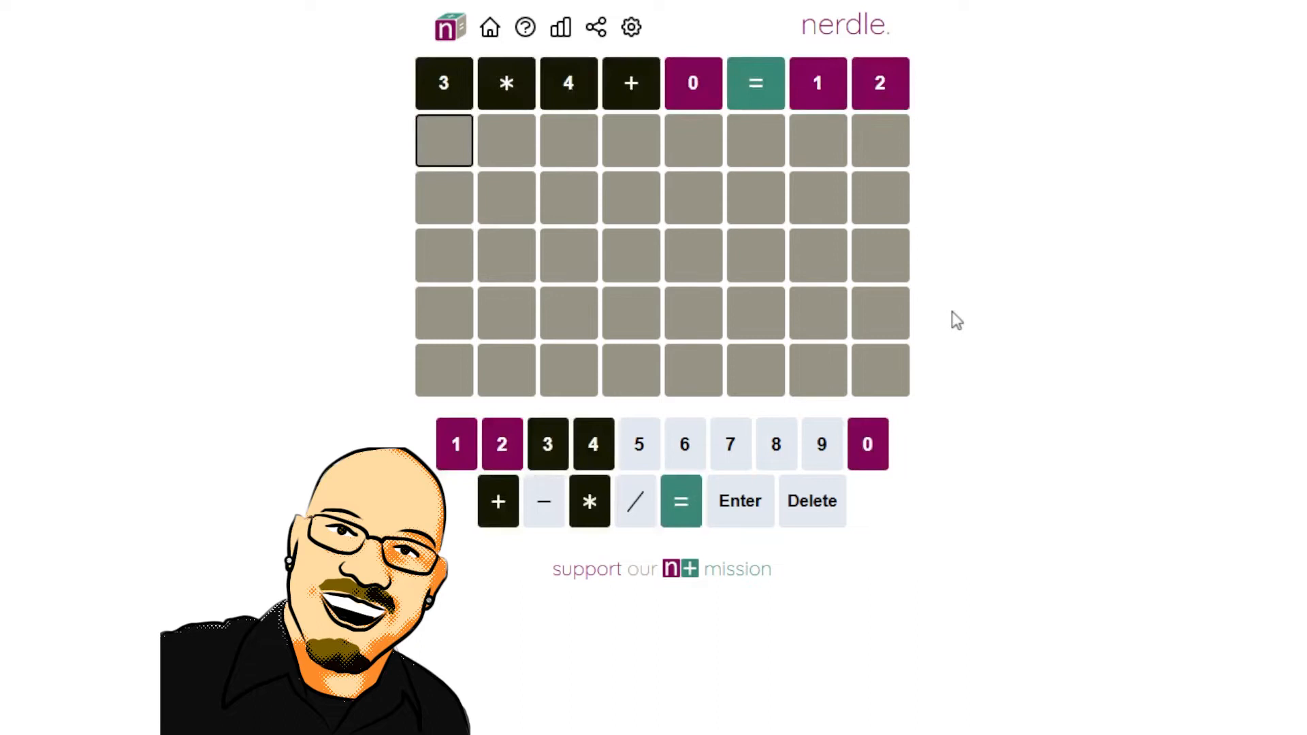
{"action": "mouse_move", "coordinate": [788, 169]}
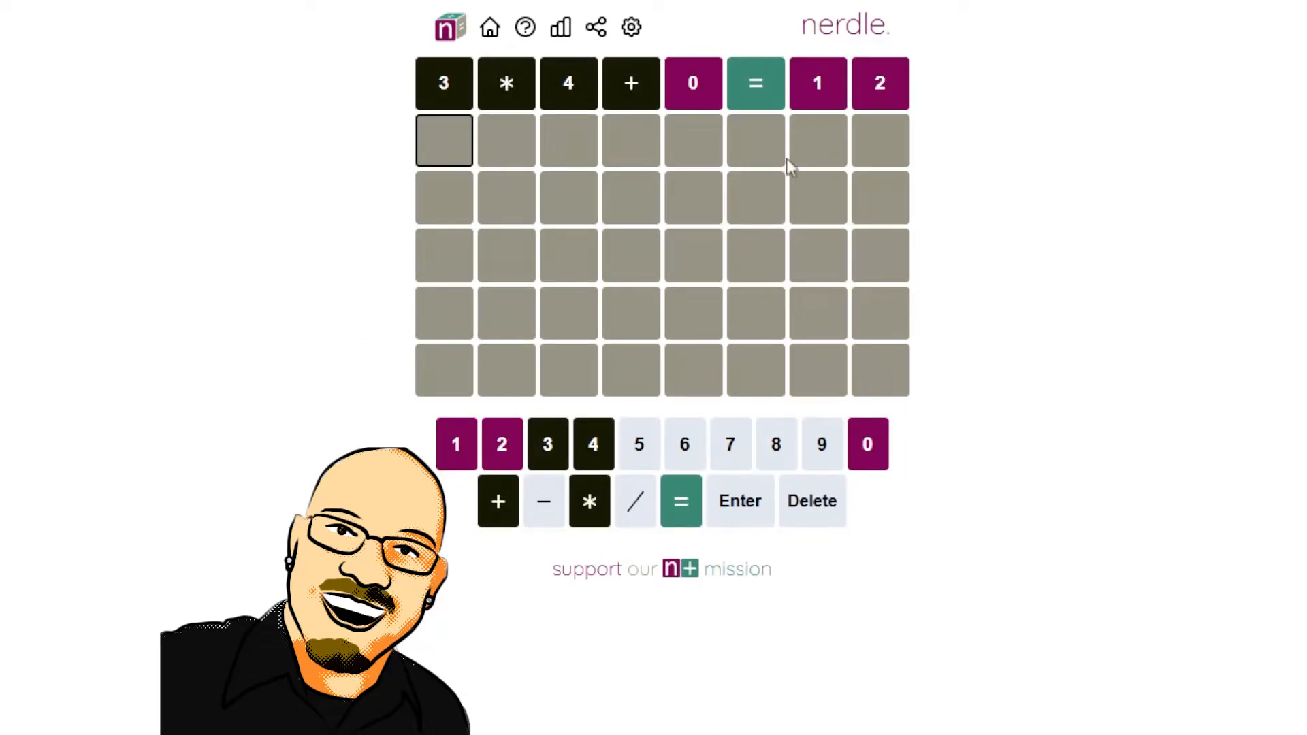
{"action": "mouse_move", "coordinate": [635, 83]}
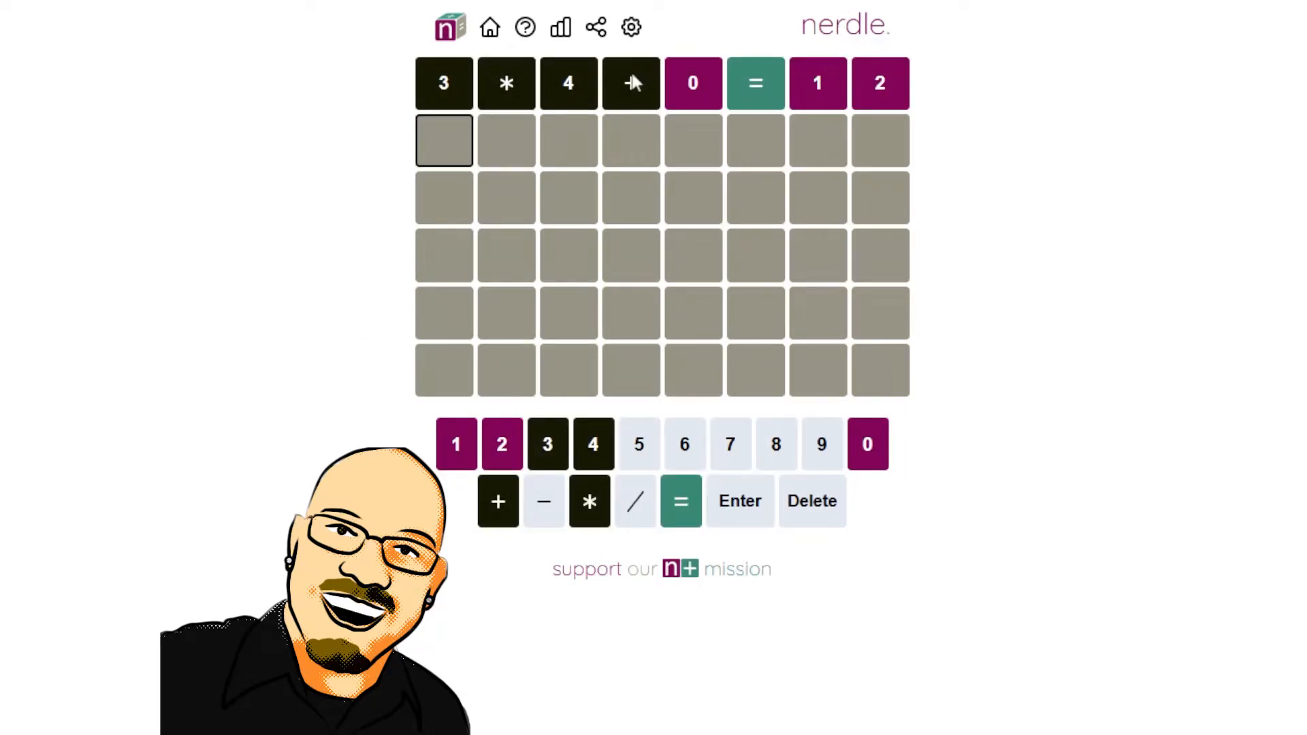
{"action": "mouse_move", "coordinate": [625, 104]}
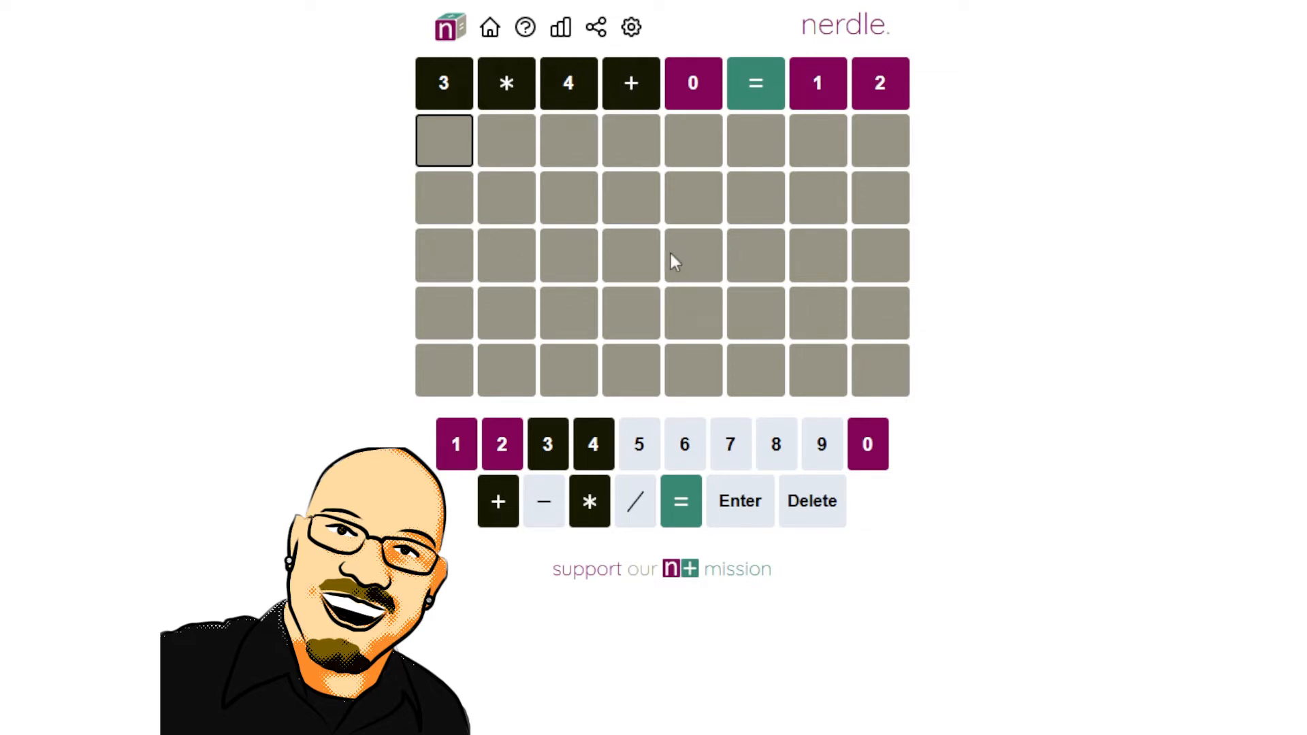
{"action": "mouse_move", "coordinate": [746, 198]}
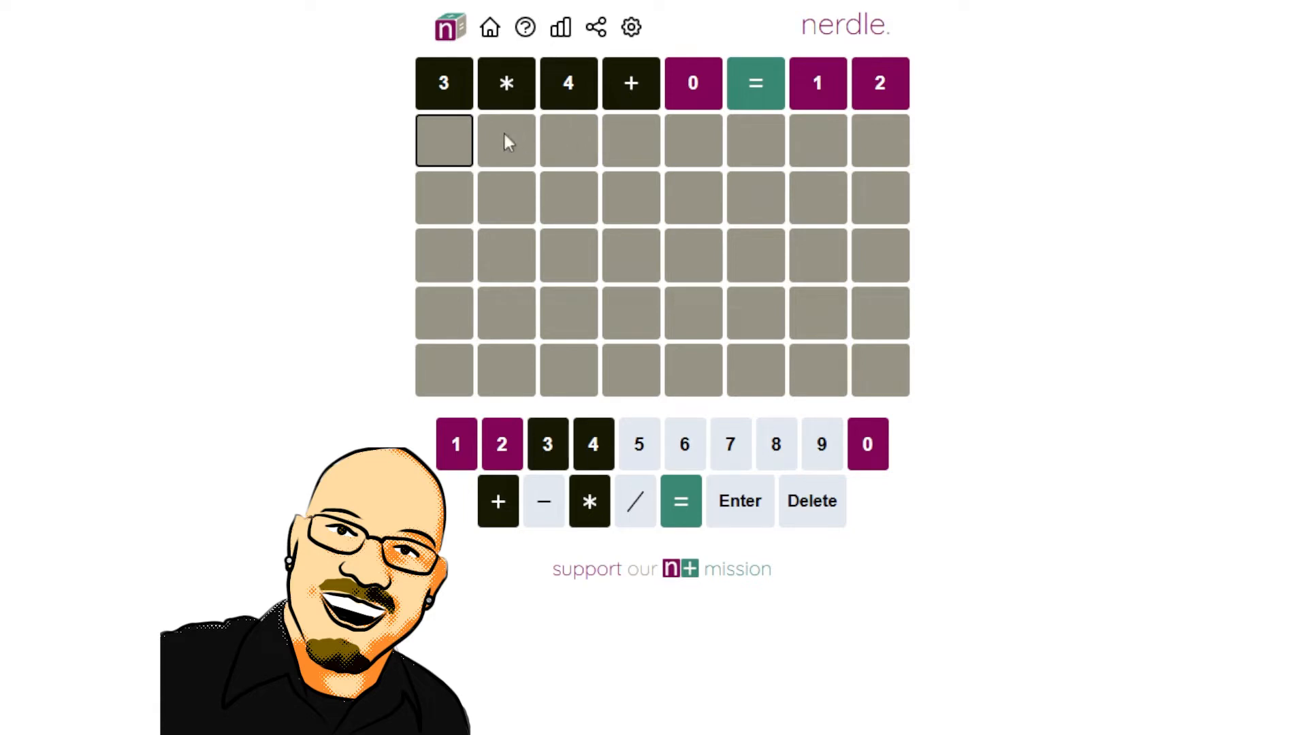
{"action": "mouse_move", "coordinate": [682, 142]}
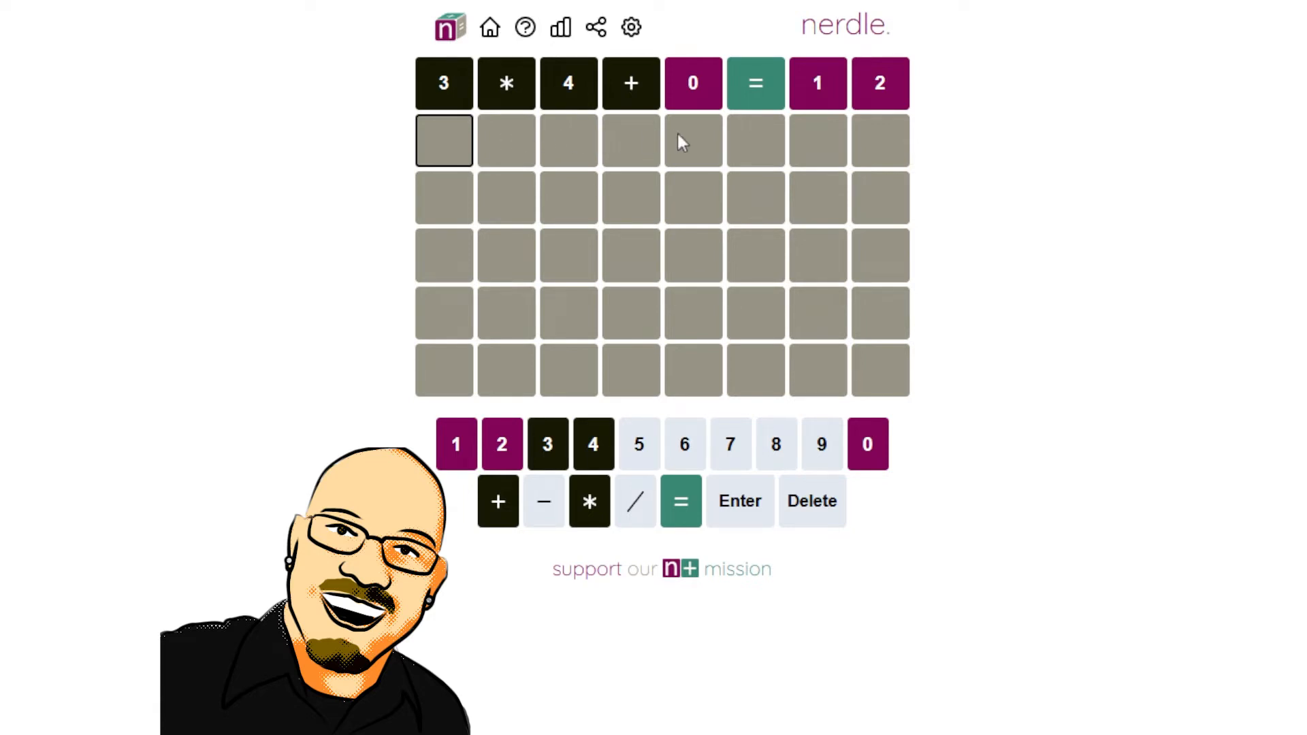
{"action": "mouse_move", "coordinate": [703, 143]}
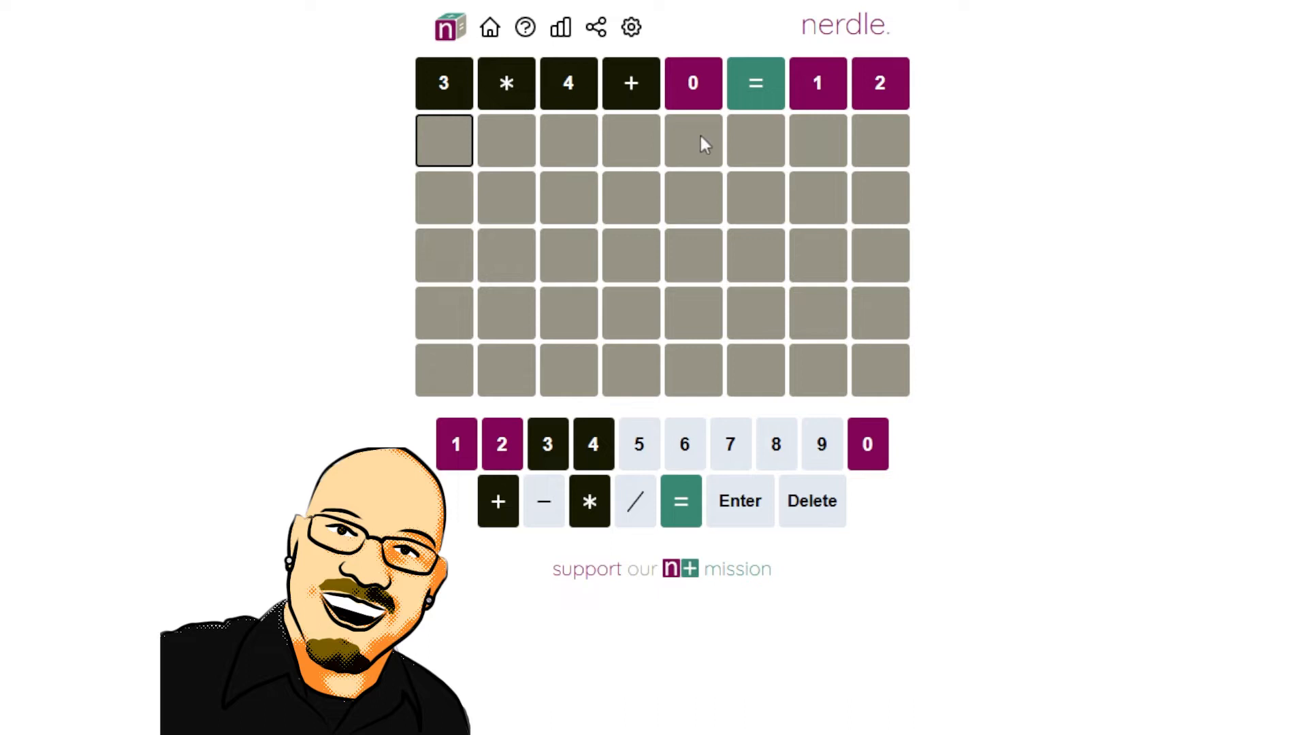
Type 1, 2 and 0 into the first three tiles of row two.
{"action": "left_click", "coordinate": [455, 444]}
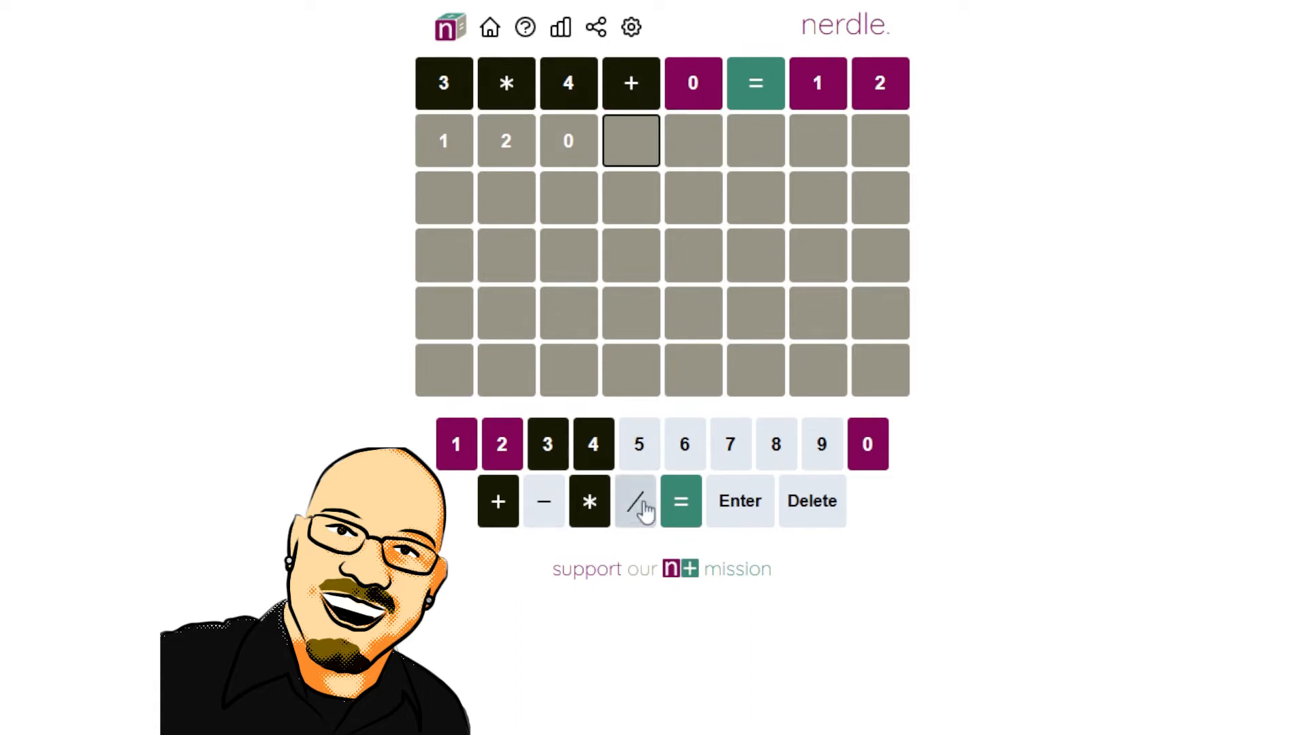
Complete the second row as 120/6=20 and submit it.
{"action": "left_click", "coordinate": [636, 501]}
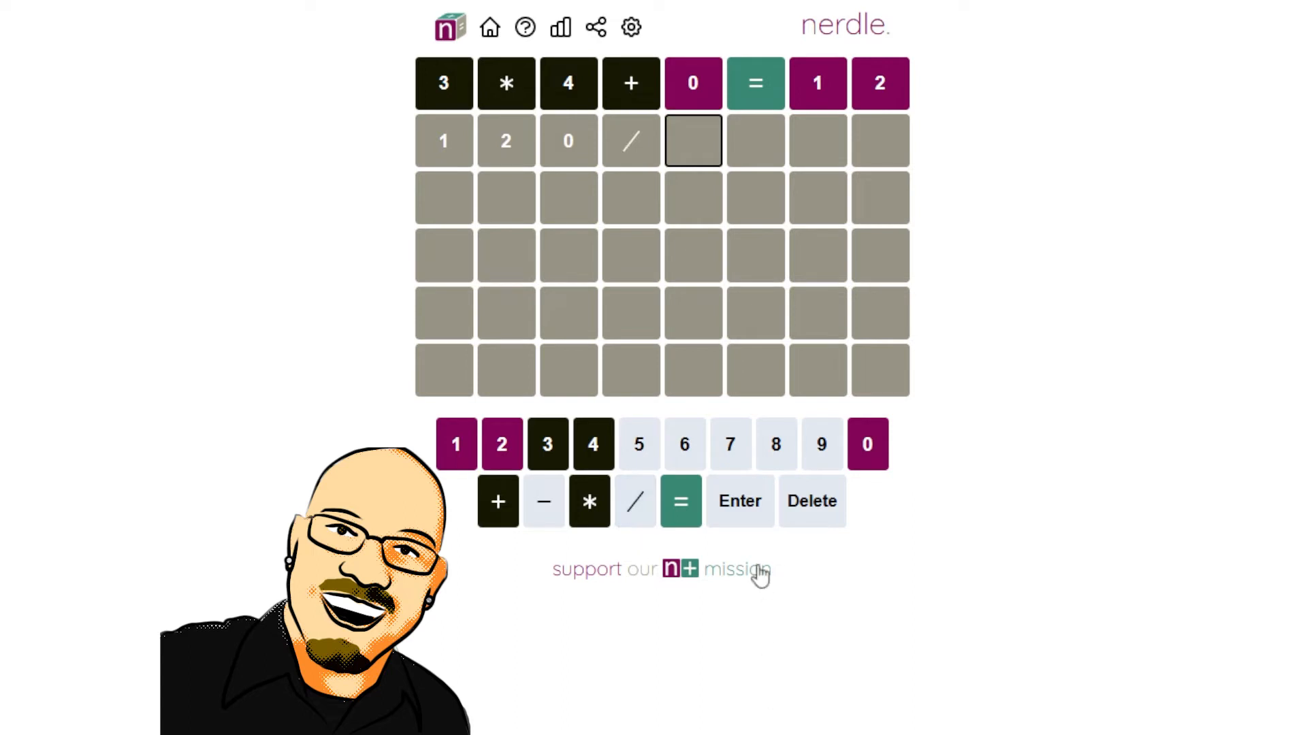
{"action": "mouse_move", "coordinate": [684, 445]}
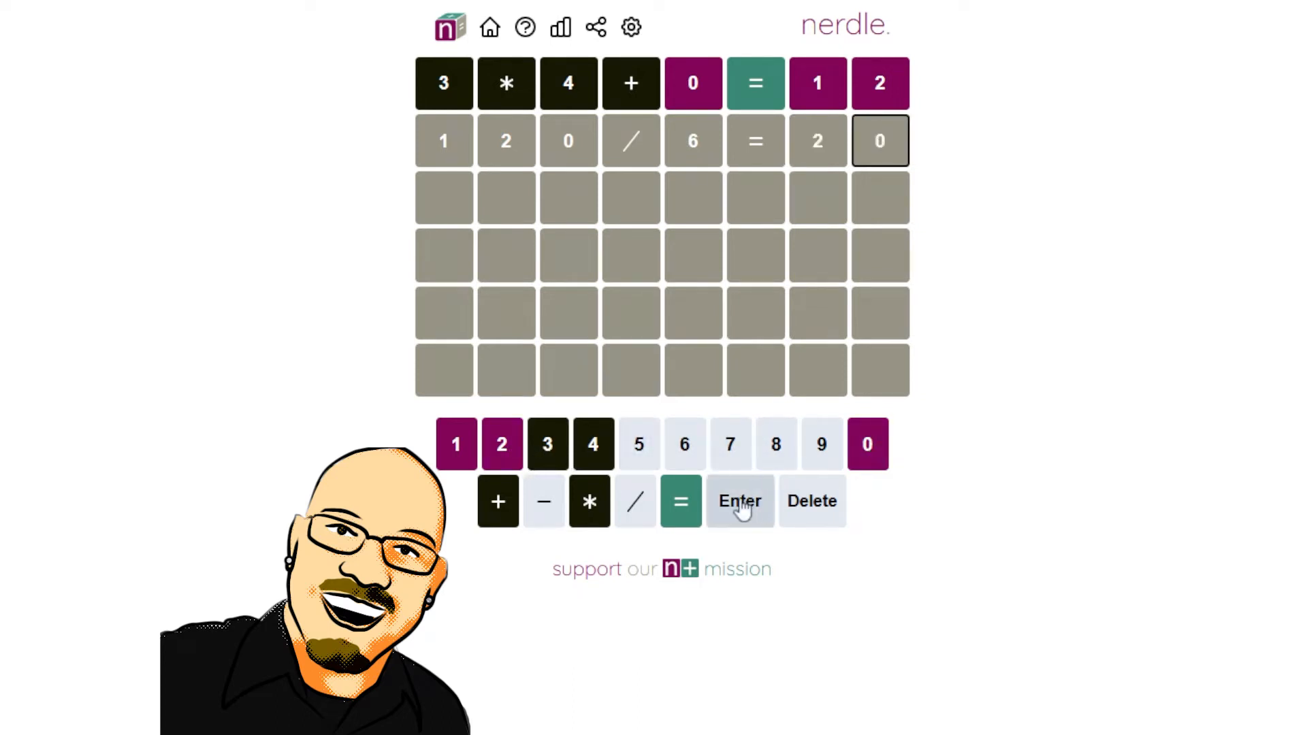
{"action": "mouse_move", "coordinate": [867, 129]}
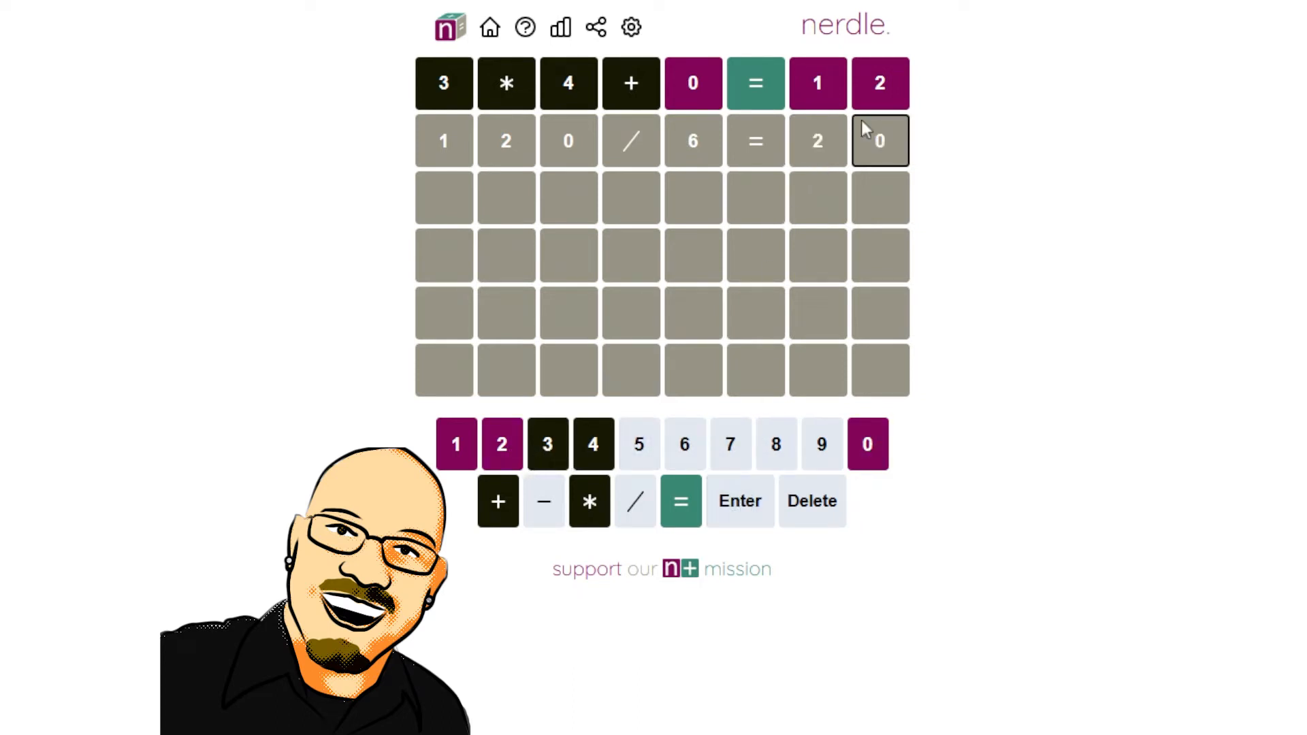
{"action": "left_click", "coordinate": [740, 502]}
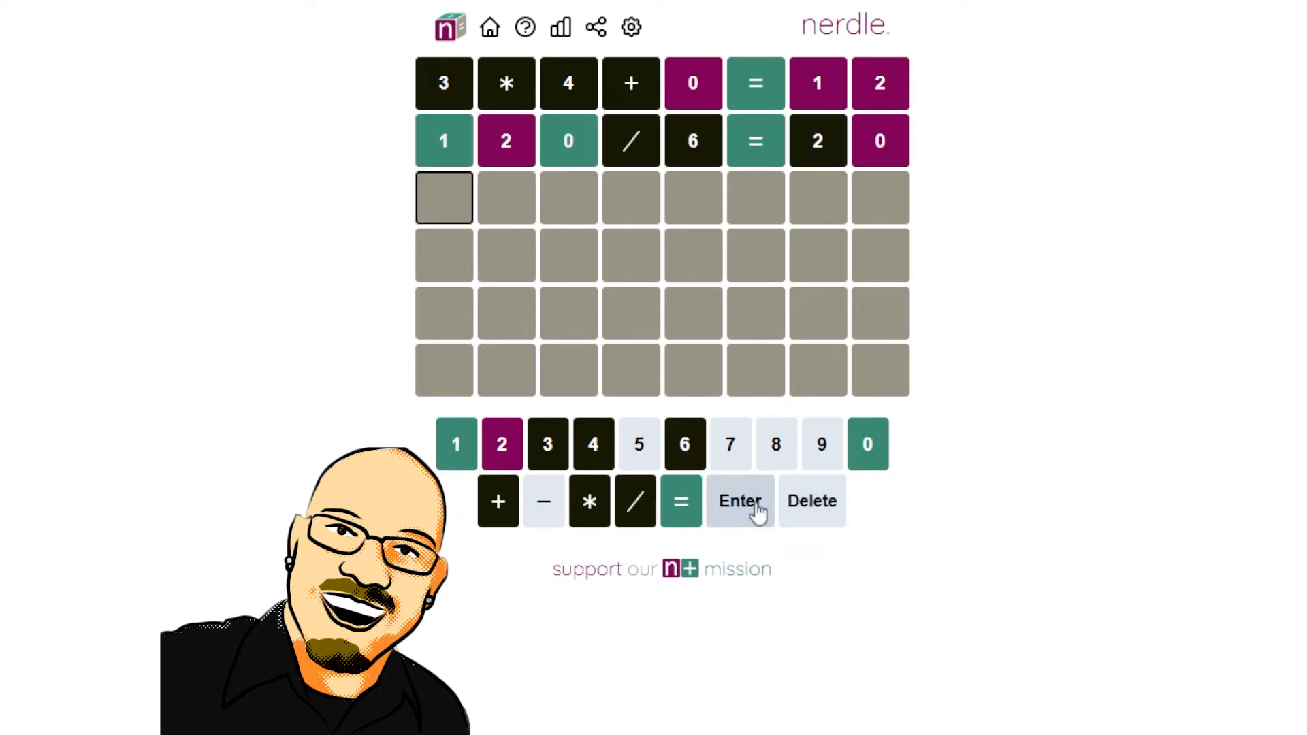
{"action": "mouse_move", "coordinate": [816, 527]}
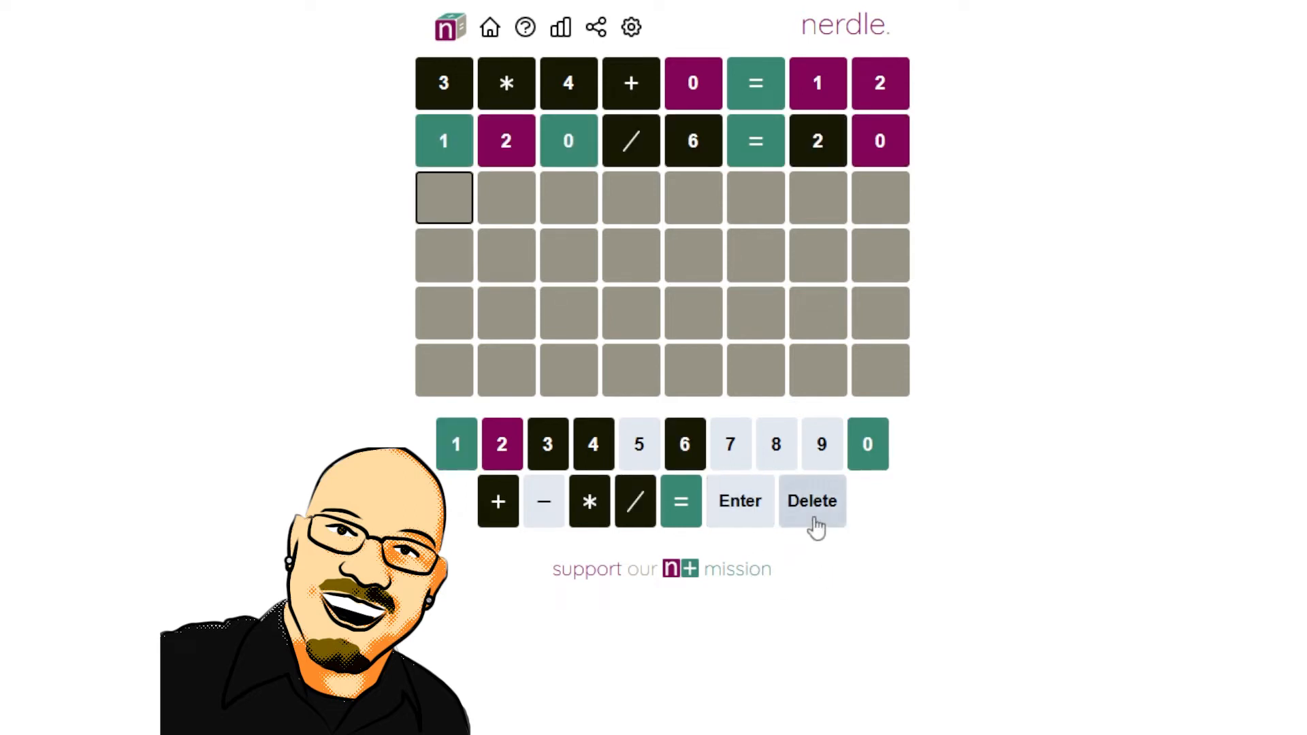
{"action": "mouse_move", "coordinate": [815, 521]}
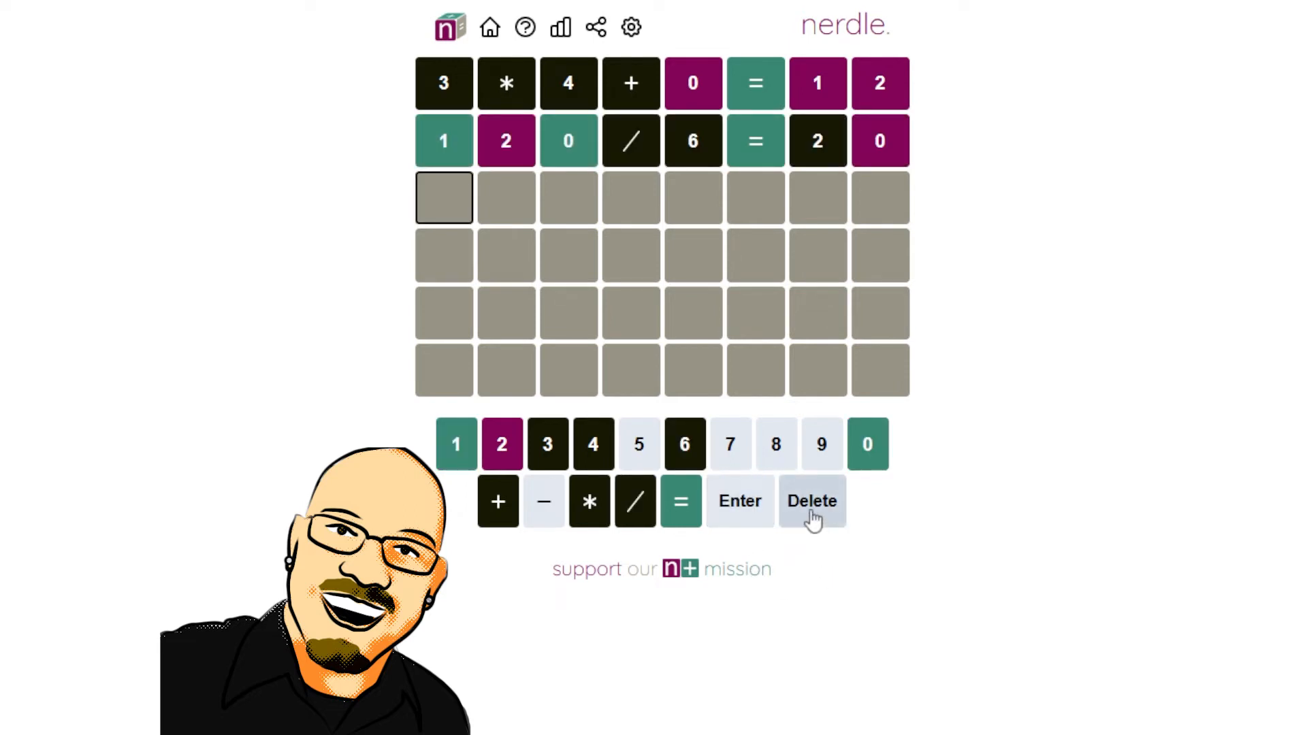
{"action": "mouse_move", "coordinate": [556, 179]}
{"action": "type", "text": "100"}
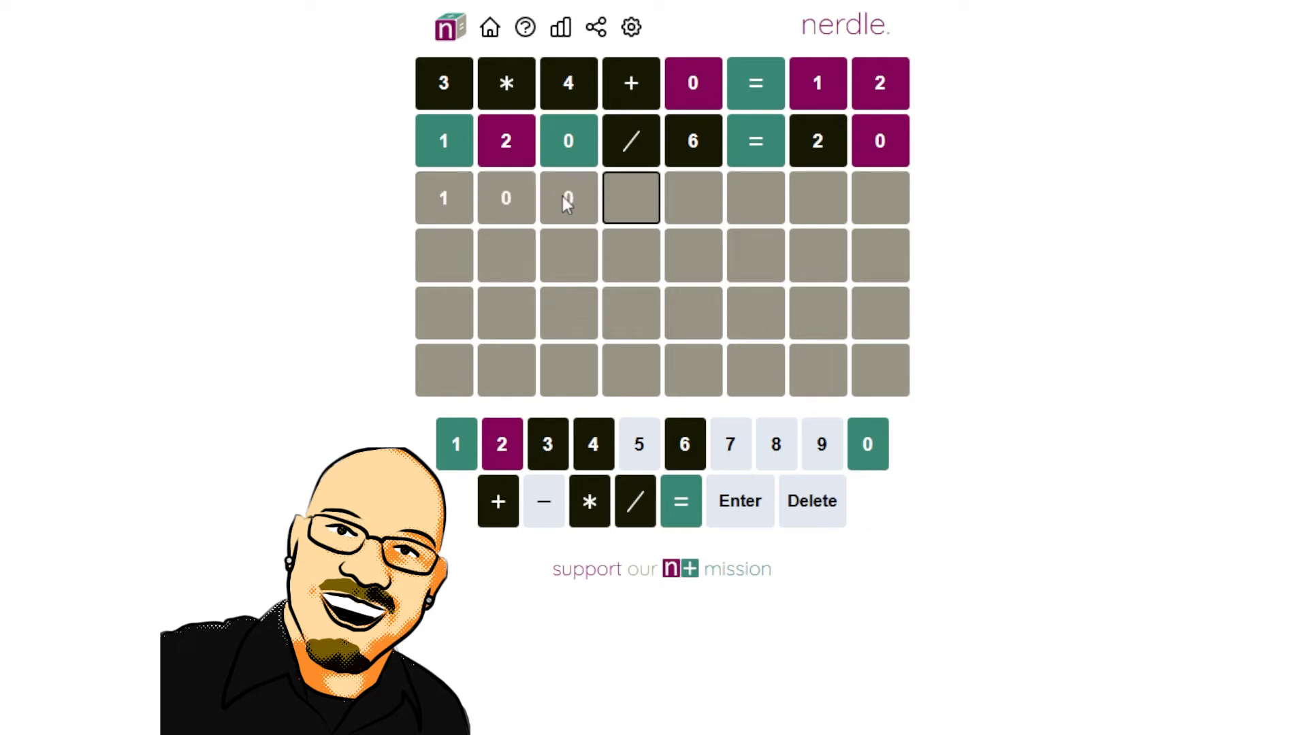
Finish 100-2=98, submit it, and close the You won! popup.
{"action": "left_click", "coordinate": [543, 501]}
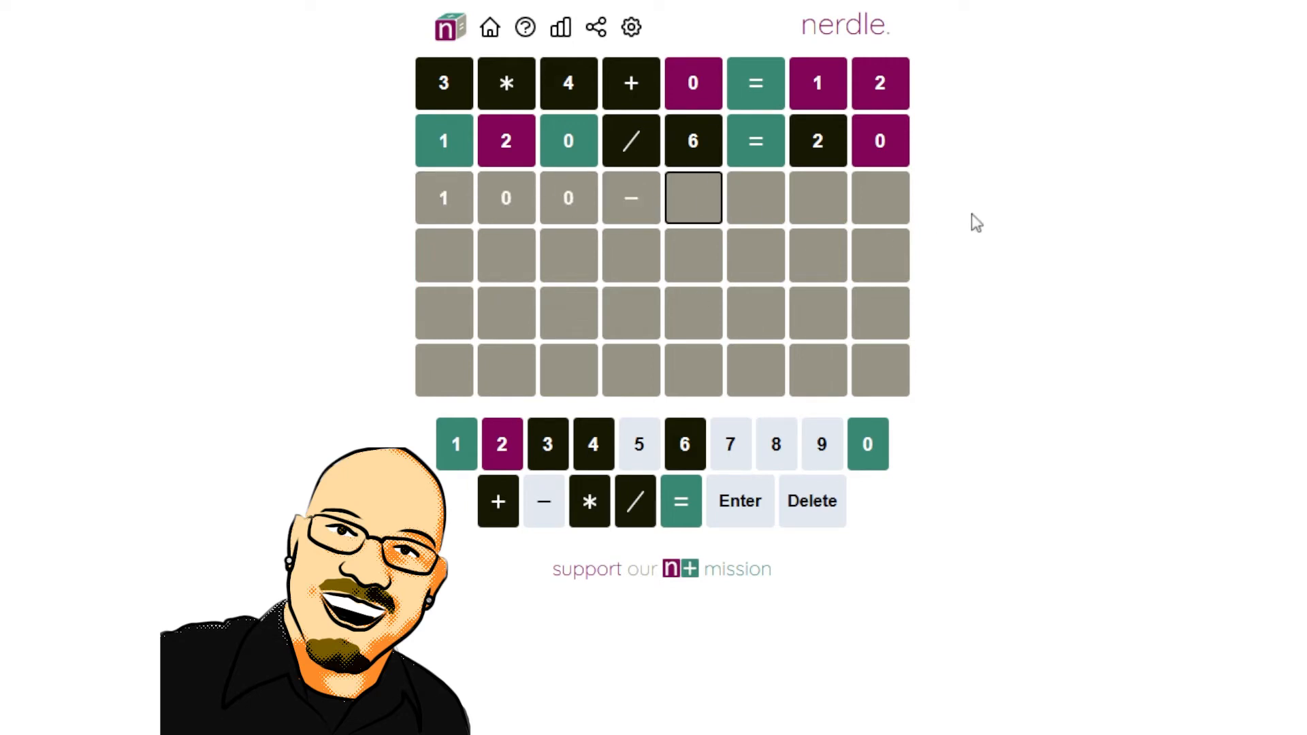
{"action": "mouse_move", "coordinate": [1086, 234]}
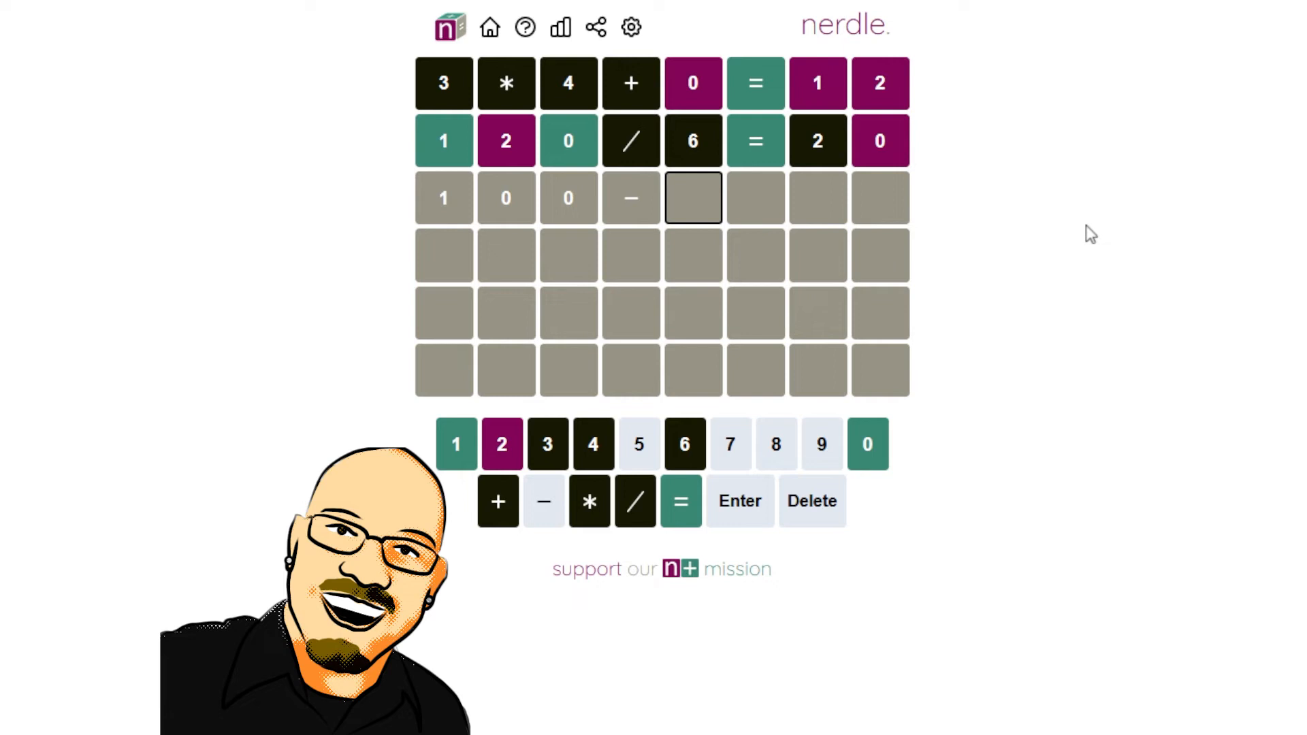
{"action": "mouse_move", "coordinate": [975, 209]}
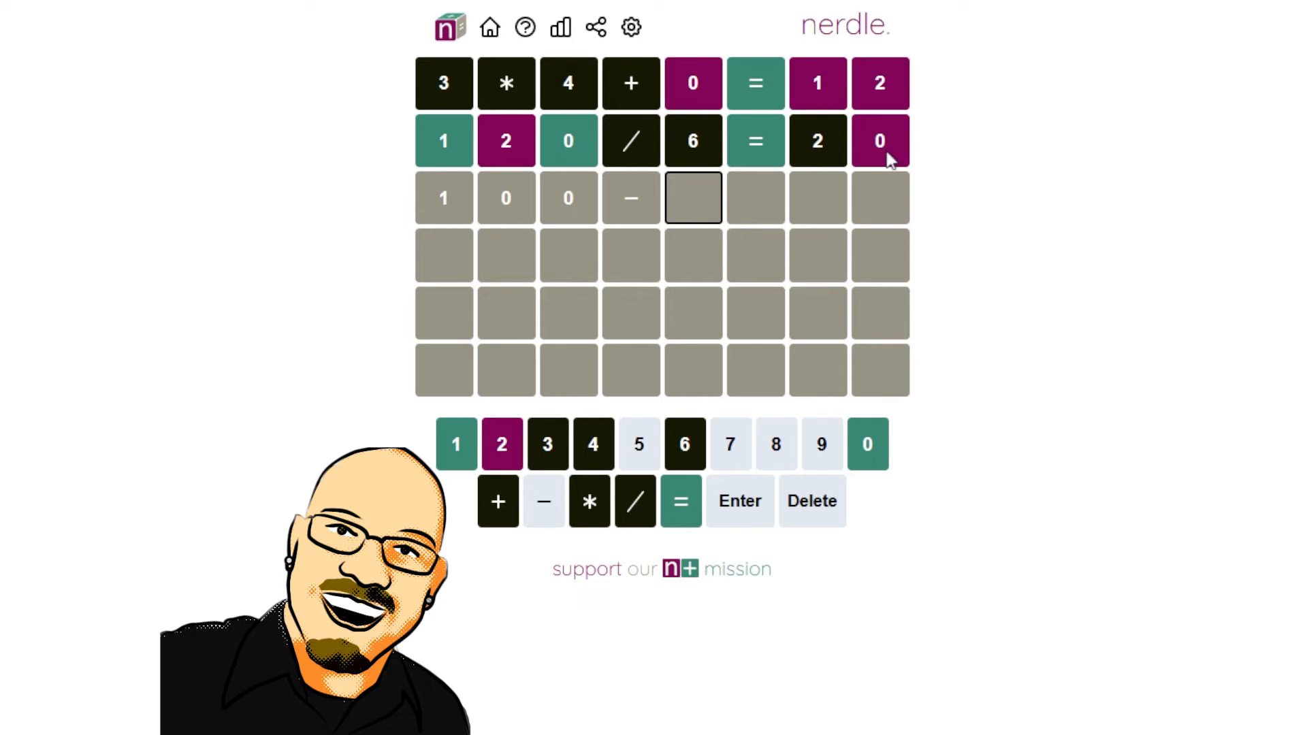
{"action": "mouse_move", "coordinate": [912, 153]}
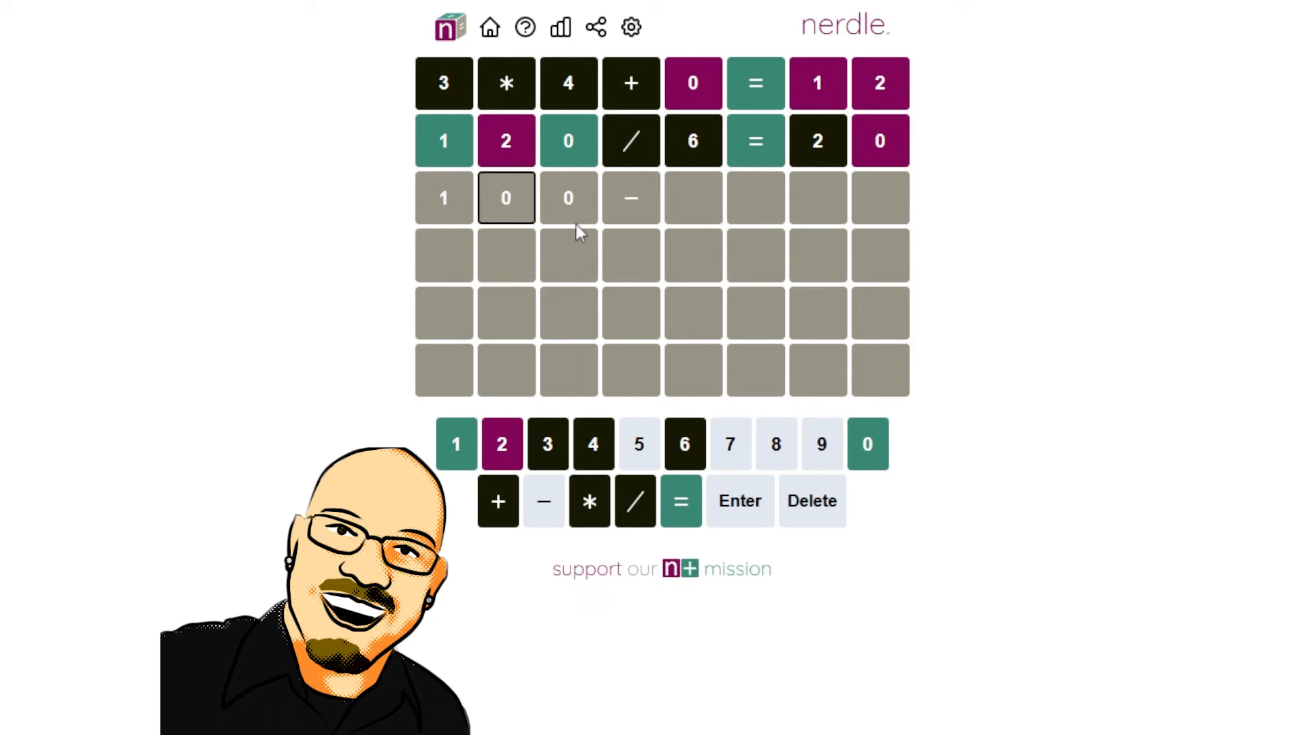
{"action": "mouse_move", "coordinate": [482, 143]}
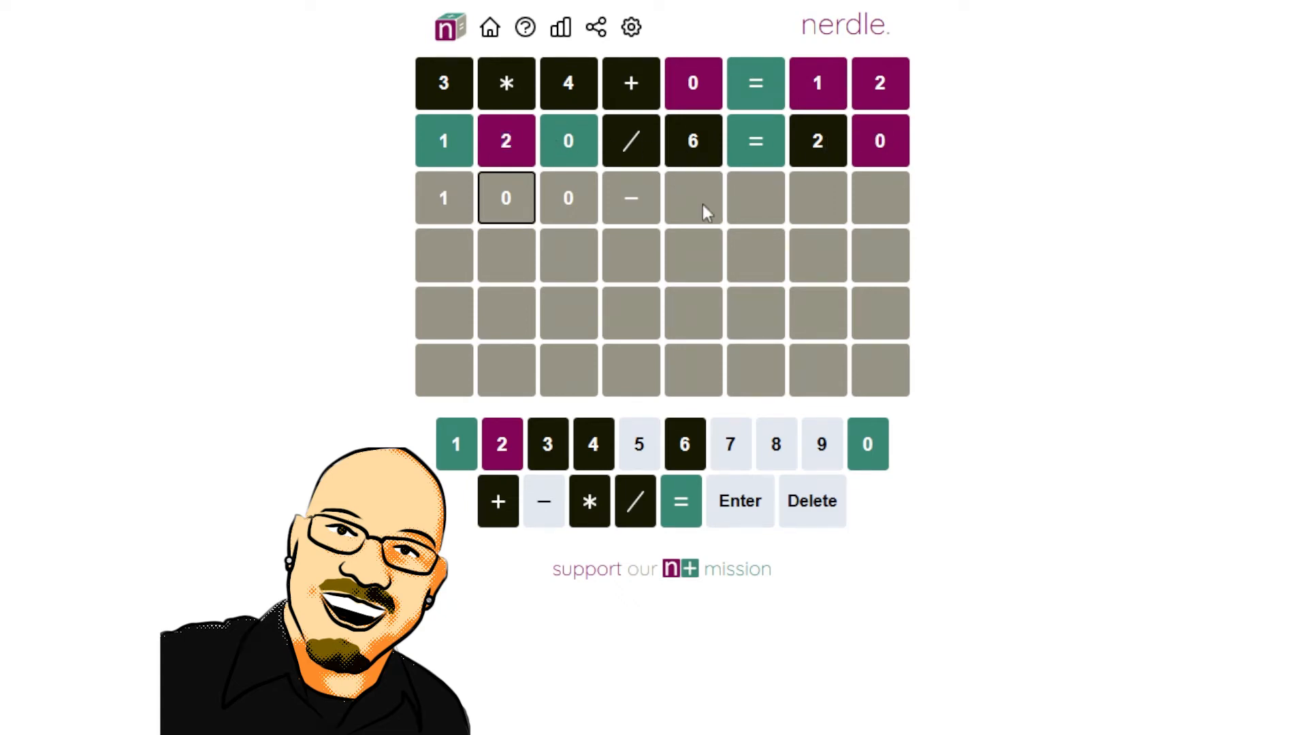
{"action": "mouse_move", "coordinate": [693, 197]}
{"action": "type", "text": "2=98"}
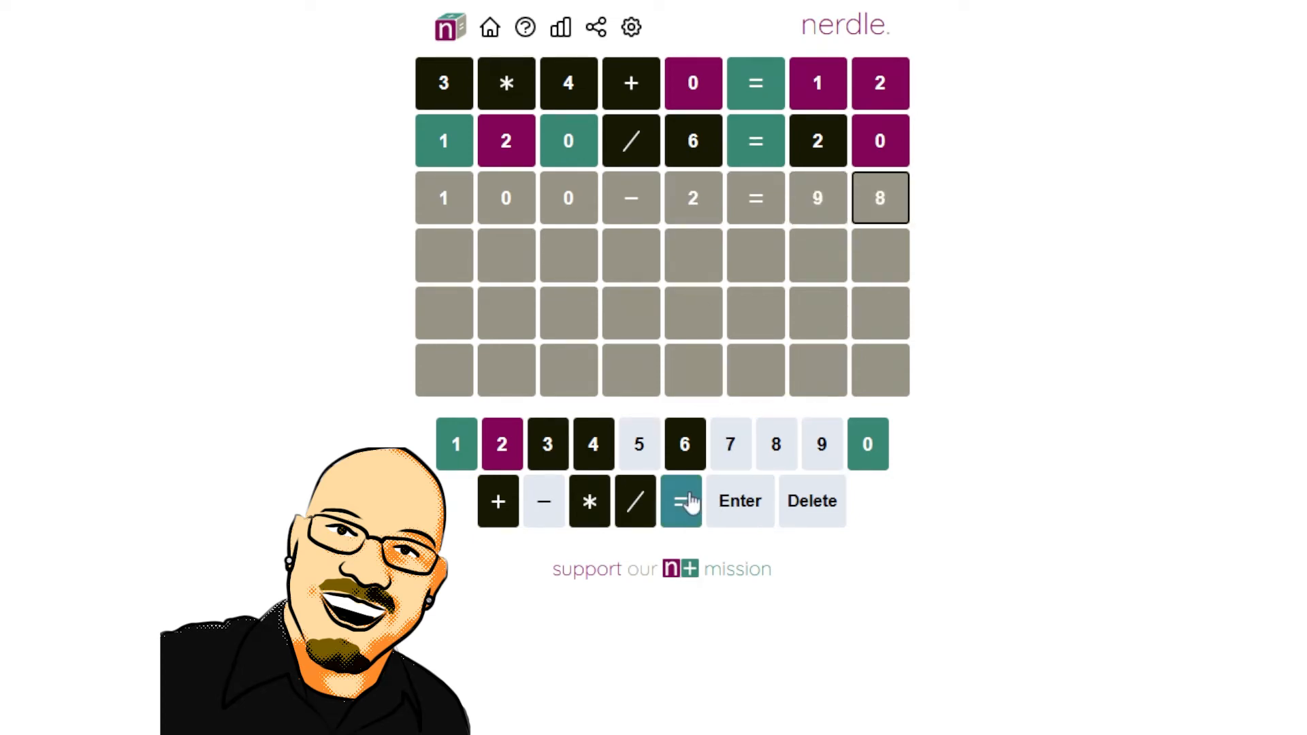
{"action": "left_click", "coordinate": [681, 501]}
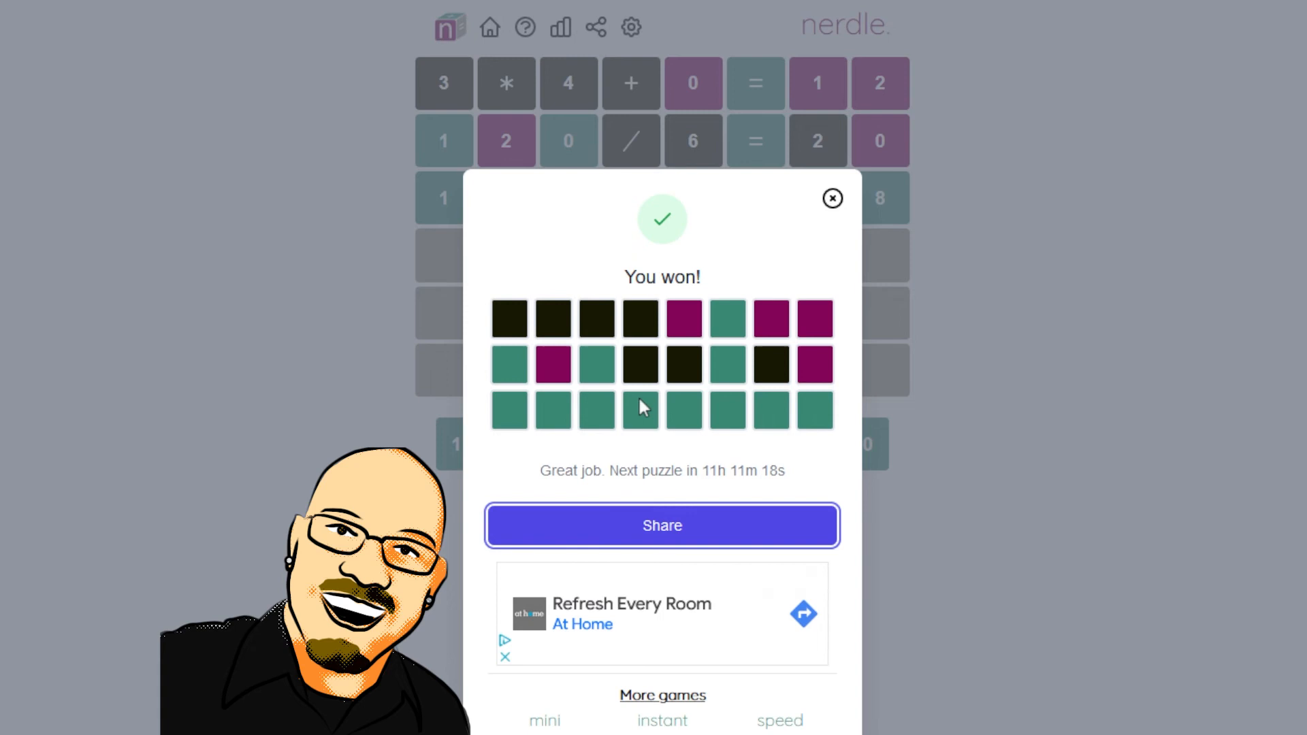
{"action": "left_click", "coordinate": [832, 198]}
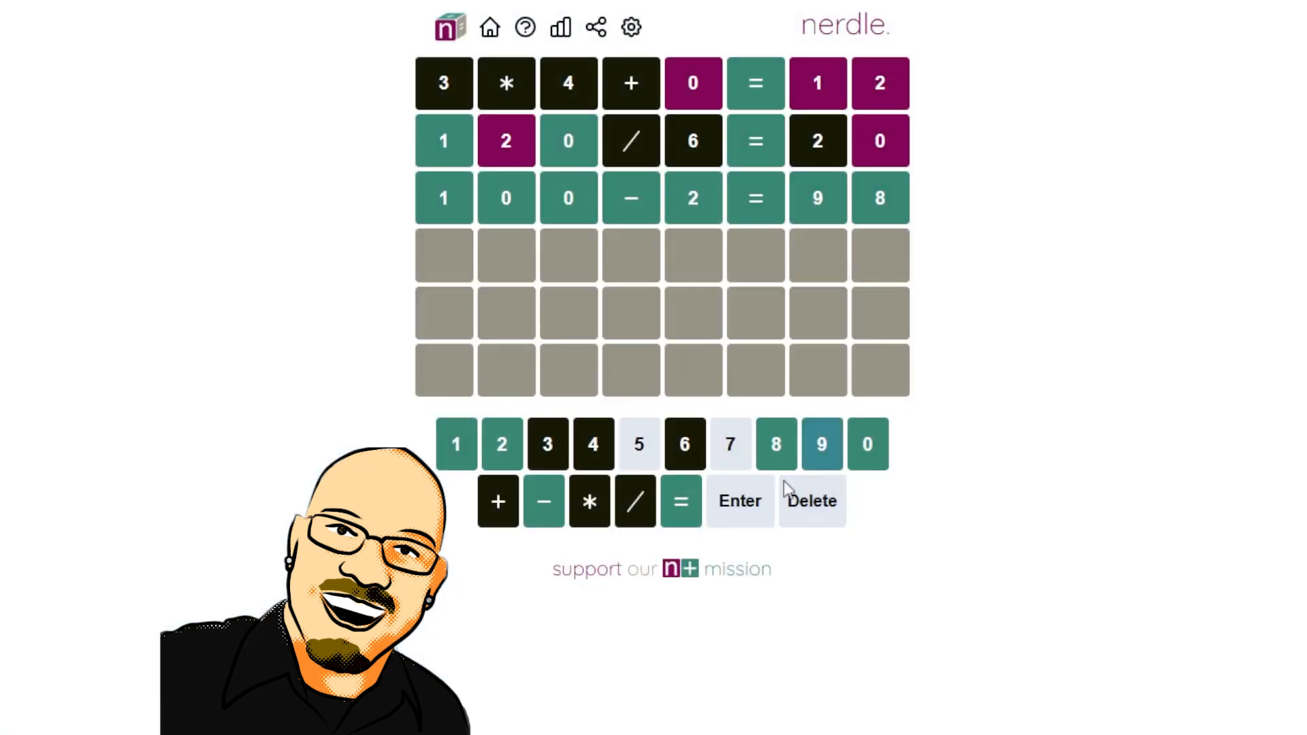
{"action": "mouse_move", "coordinate": [869, 395]}
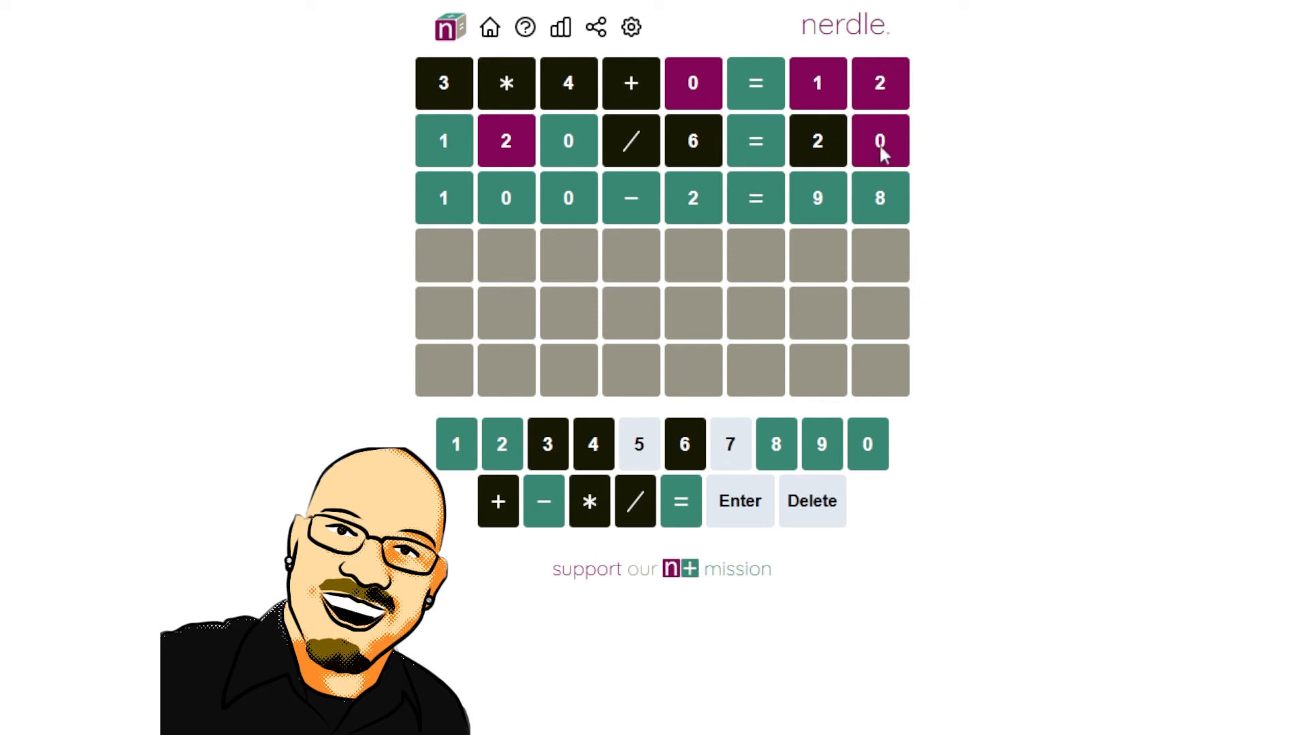
{"action": "mouse_move", "coordinate": [642, 141]}
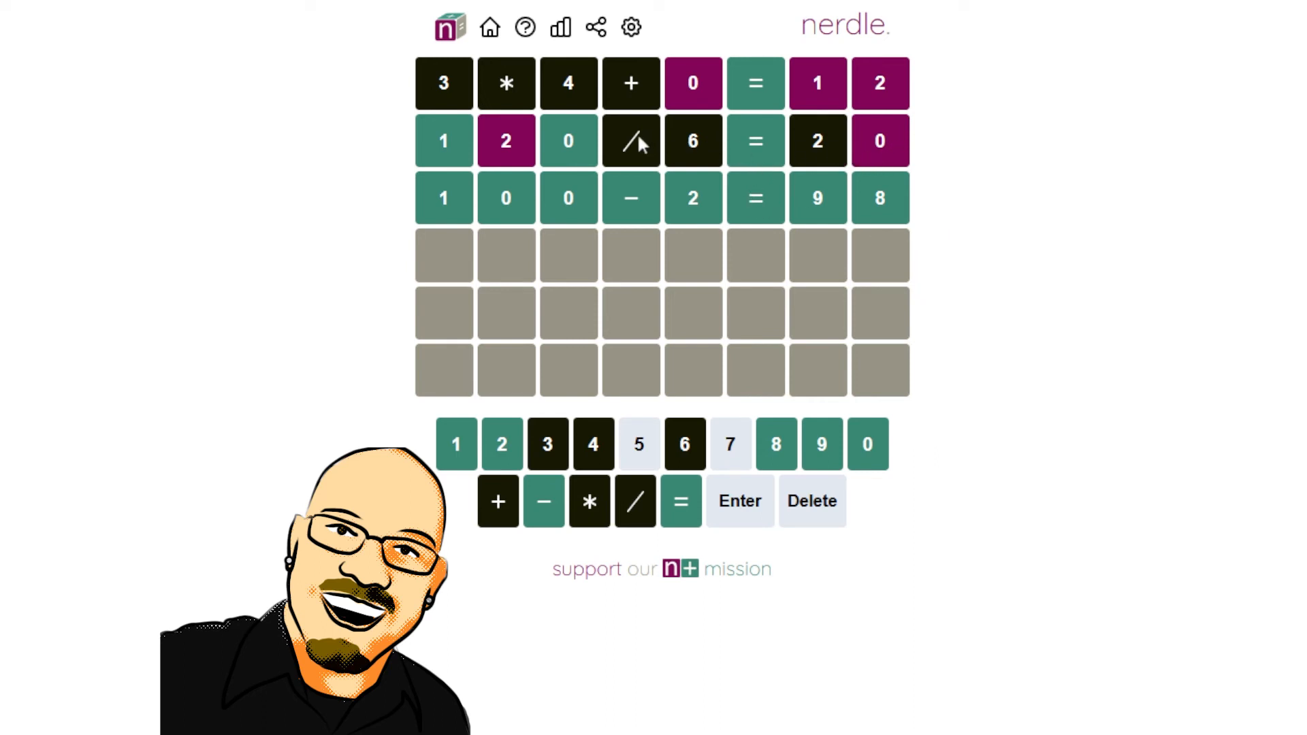
{"action": "mouse_move", "coordinate": [646, 208]}
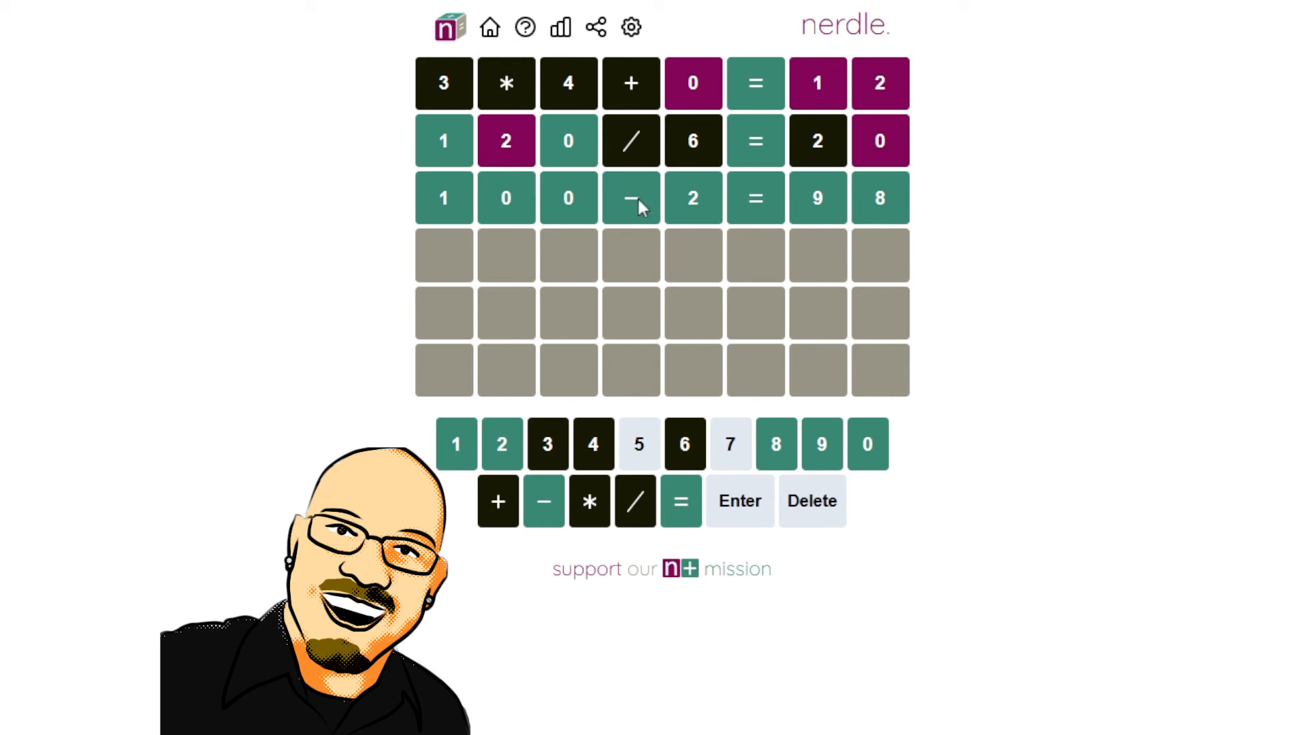
{"action": "mouse_move", "coordinate": [887, 170]}
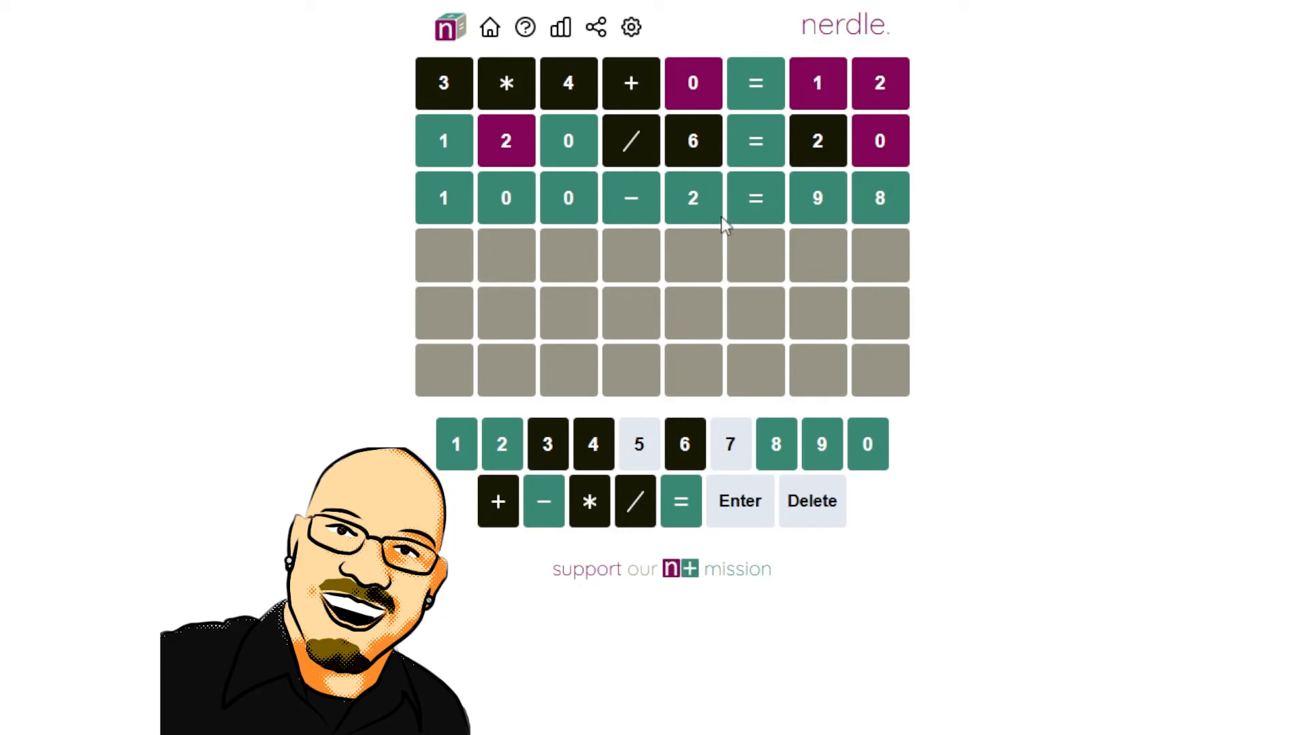
{"action": "mouse_move", "coordinate": [714, 226]}
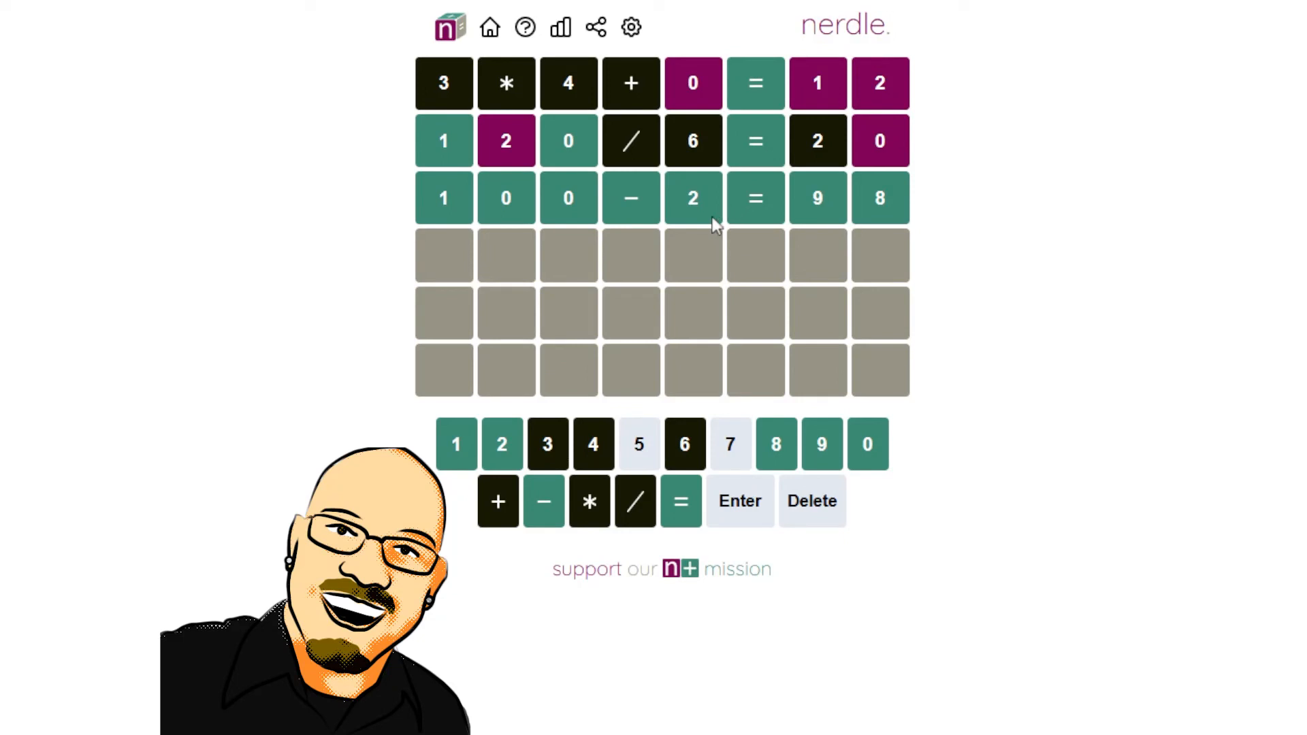
{"action": "mouse_move", "coordinate": [871, 254]}
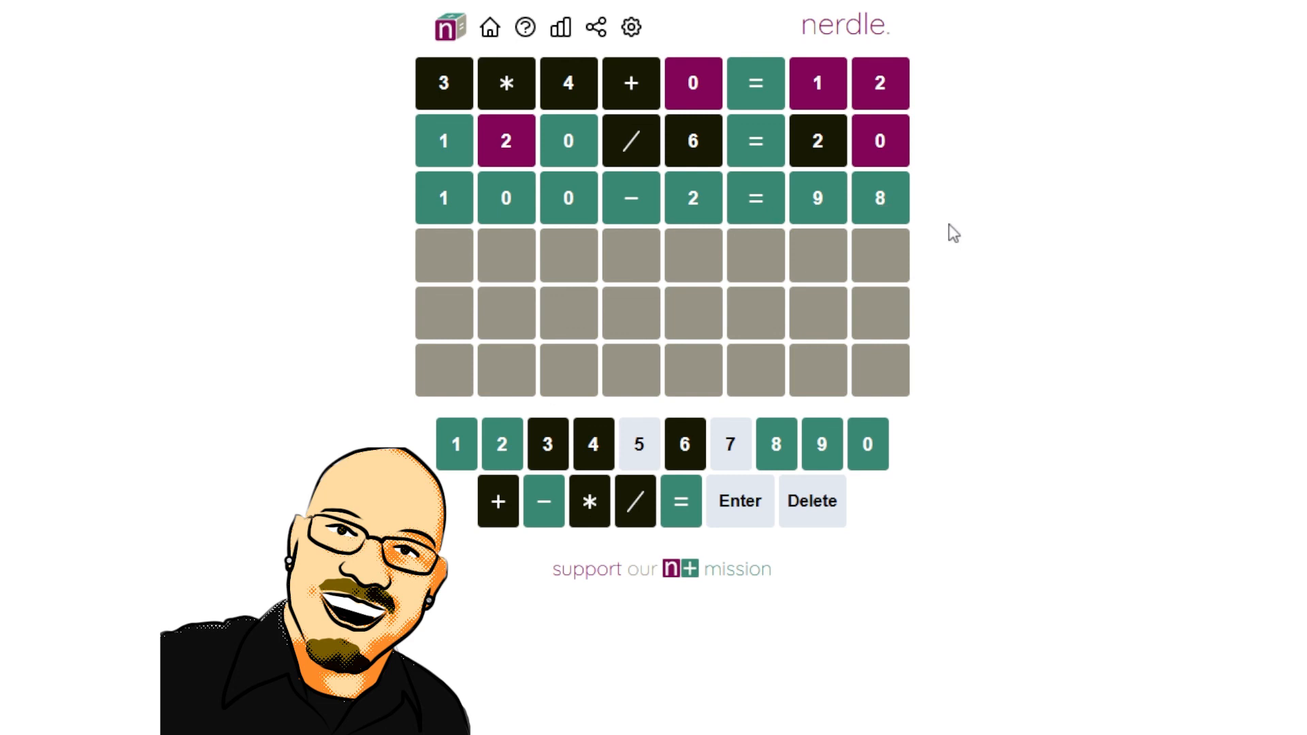
{"action": "mouse_move", "coordinate": [950, 289]}
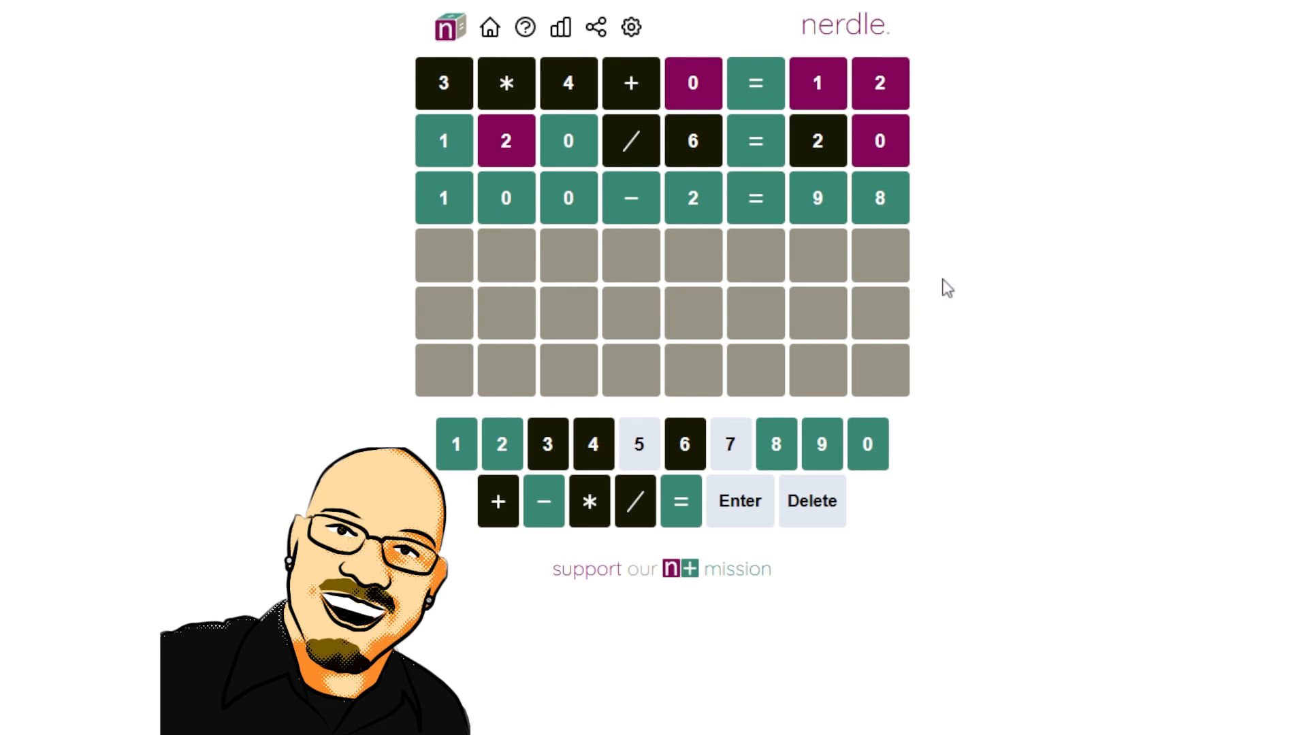